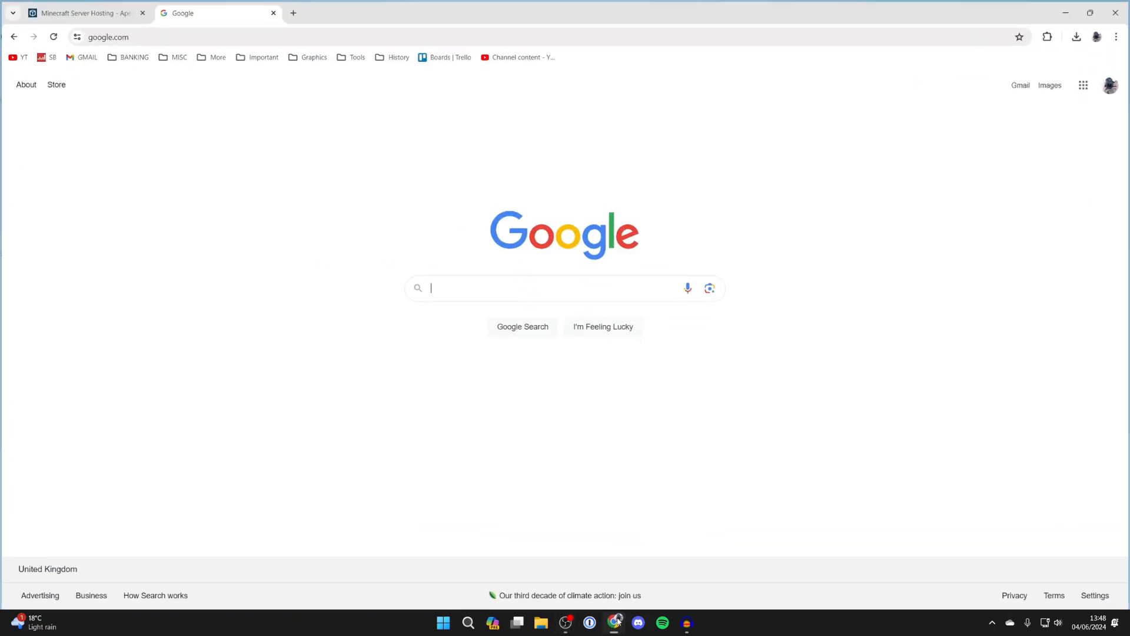
Switch to the Apex Hosting sponsor page and scroll through it
{"action": "left_click", "coordinate": [83, 12]}
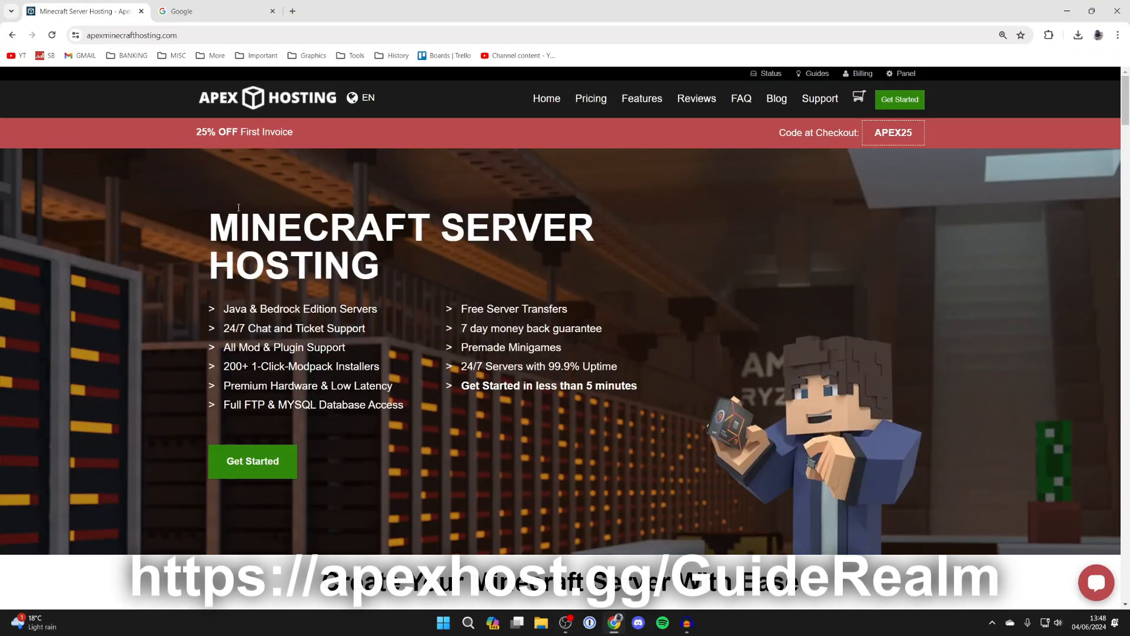
{"action": "scroll", "scroll_direction": "down", "scroll_amount": 3}
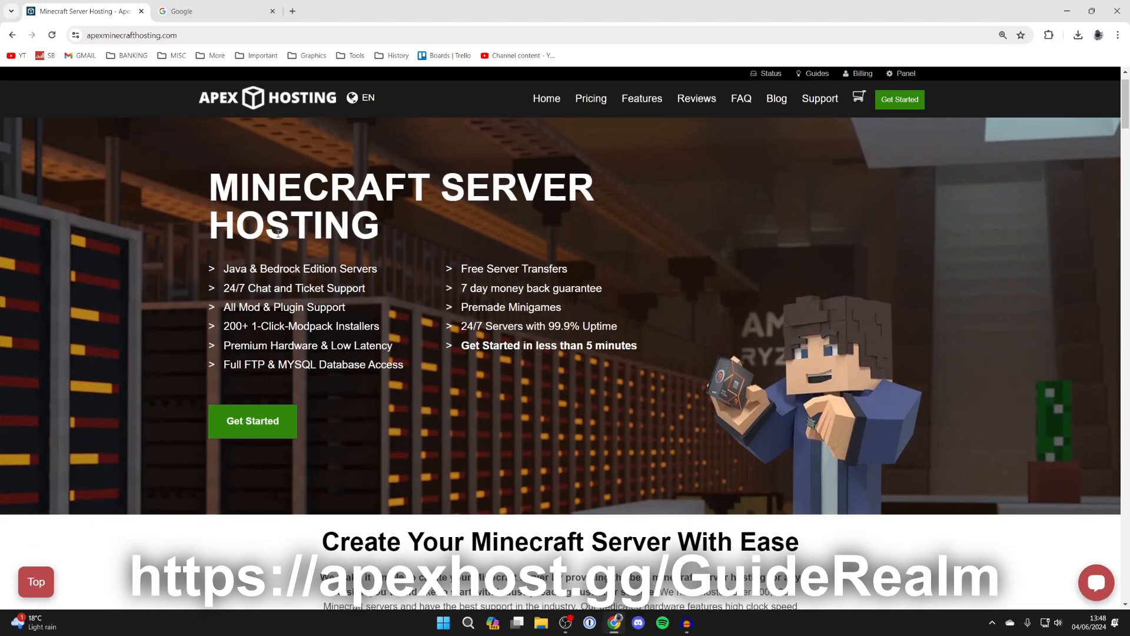
{"action": "scroll", "scroll_direction": "down", "scroll_amount": 3}
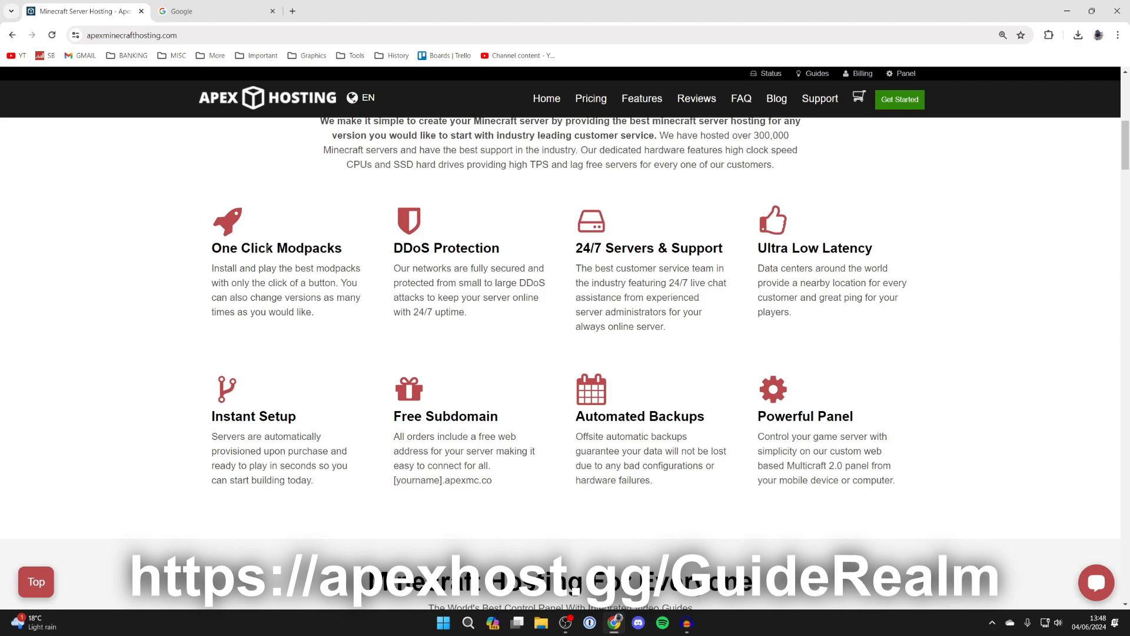
{"action": "mouse_move", "coordinate": [632, 270]}
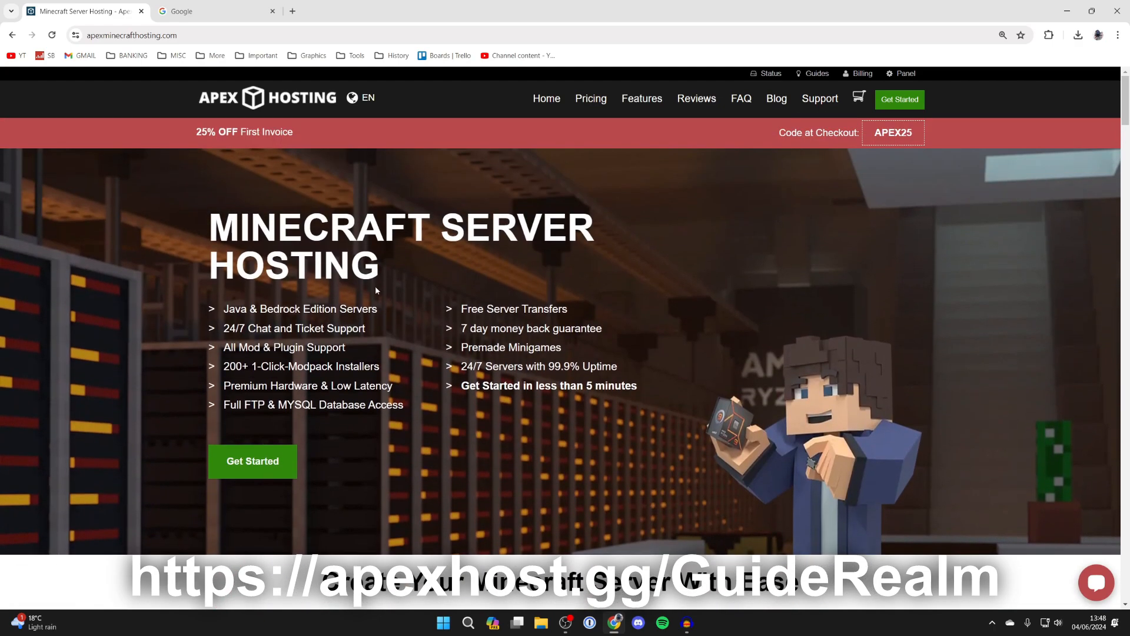
{"action": "mouse_move", "coordinate": [258, 131]}
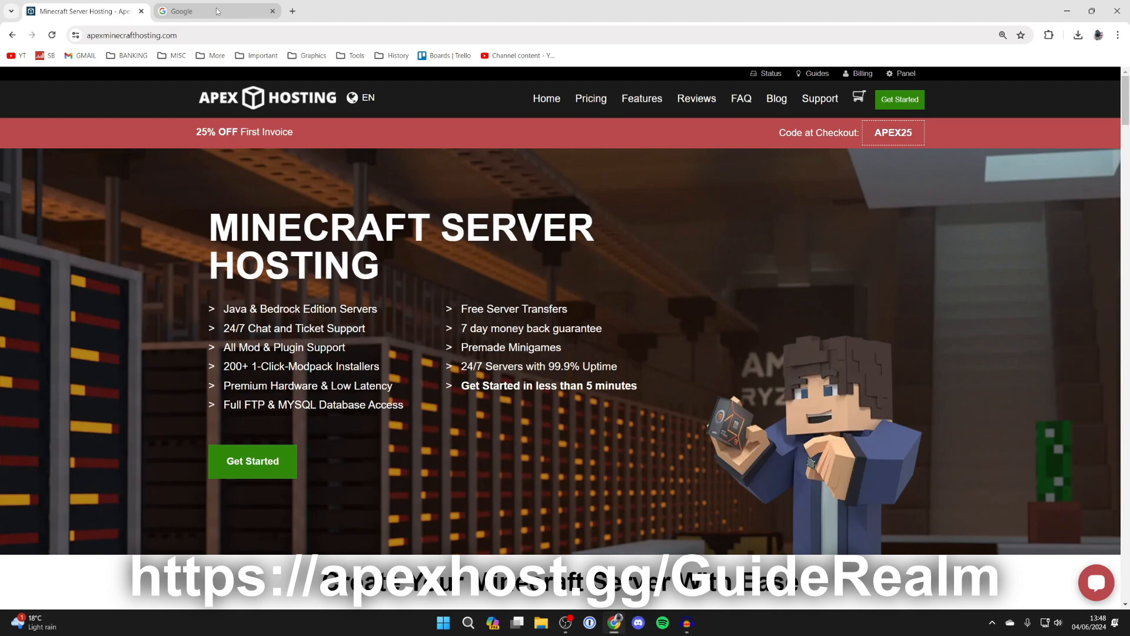
Return to the Google home page and start typing 'curseforge' into search
{"action": "left_click", "coordinate": [216, 10]}
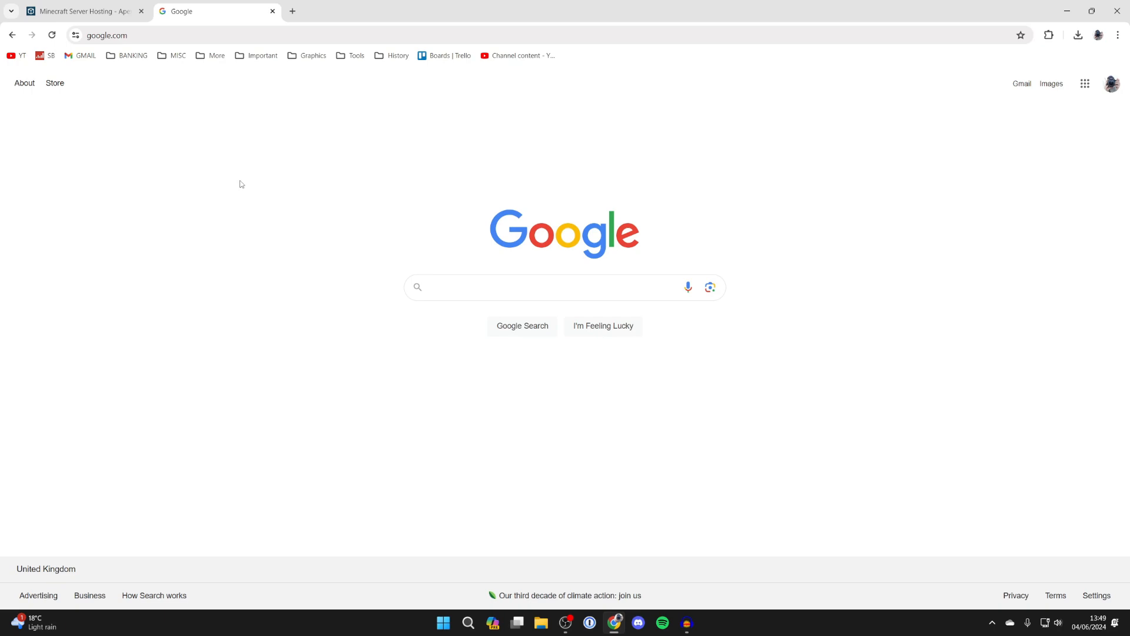
{"action": "left_click", "coordinate": [562, 286]}
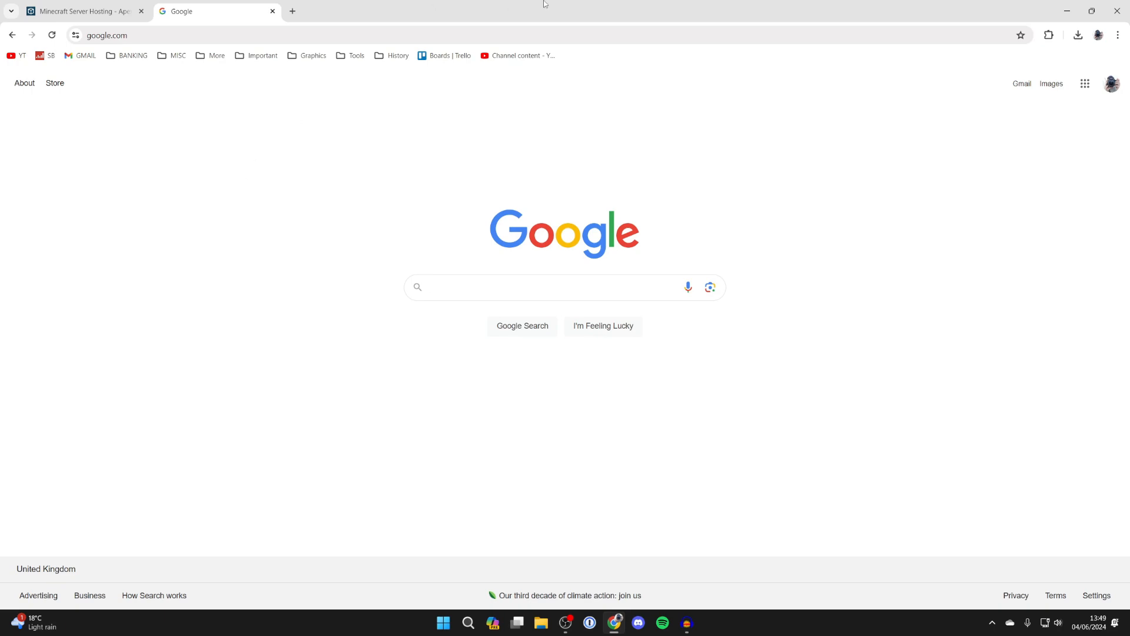
{"action": "type", "text": "curseforge"}
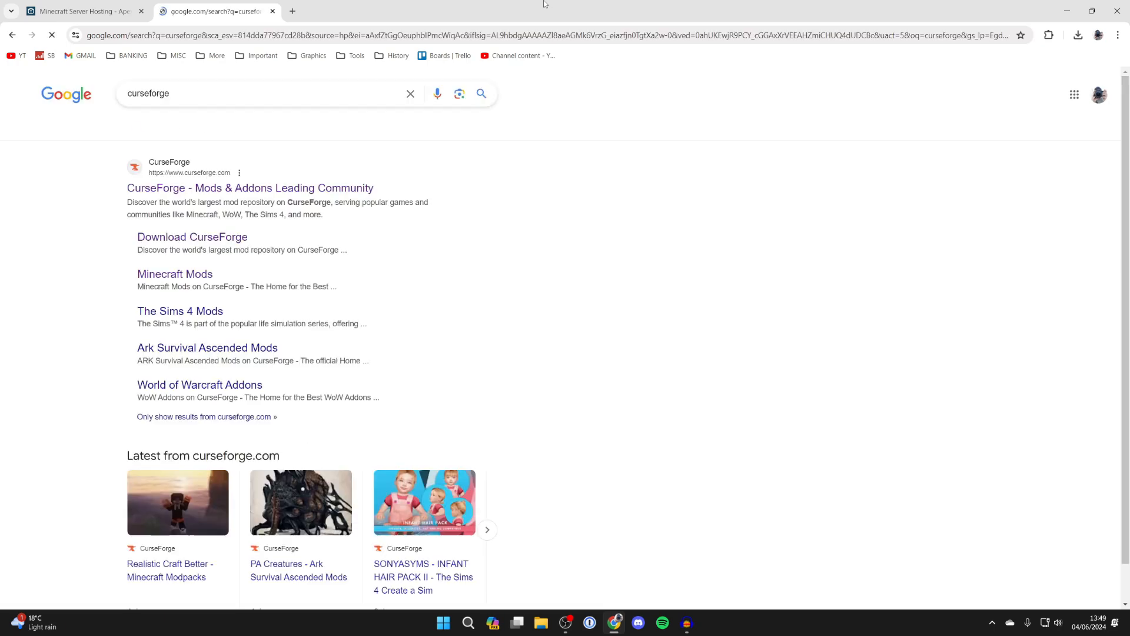
Open the CurseForge site from the results and browse its Minecraft mods
{"action": "left_click", "coordinate": [249, 187]}
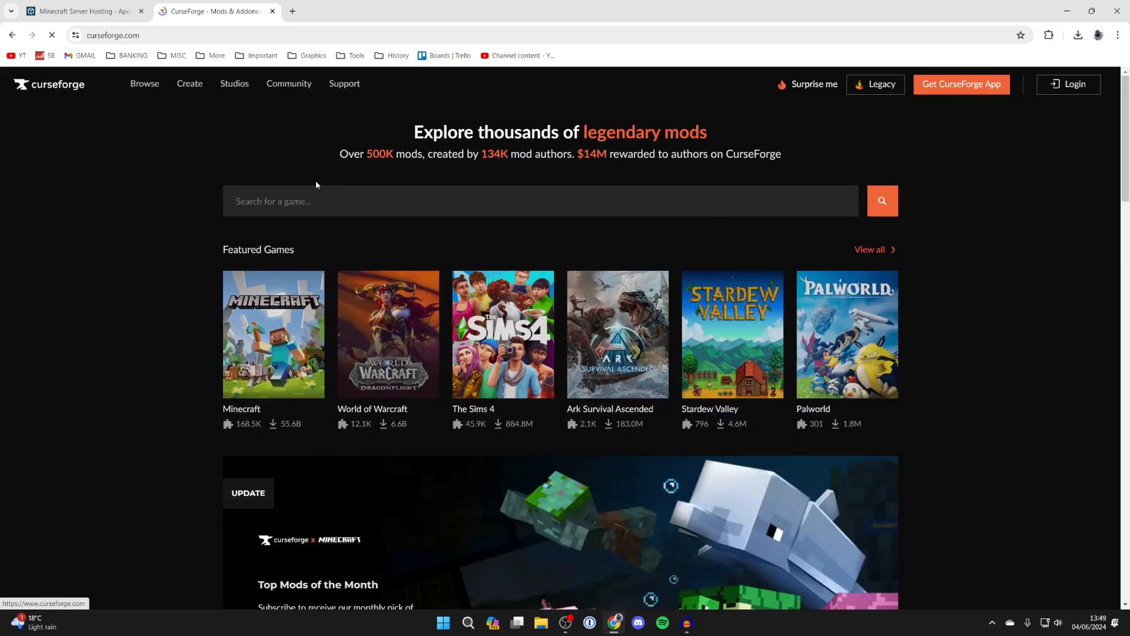
{"action": "left_click", "coordinate": [273, 334]}
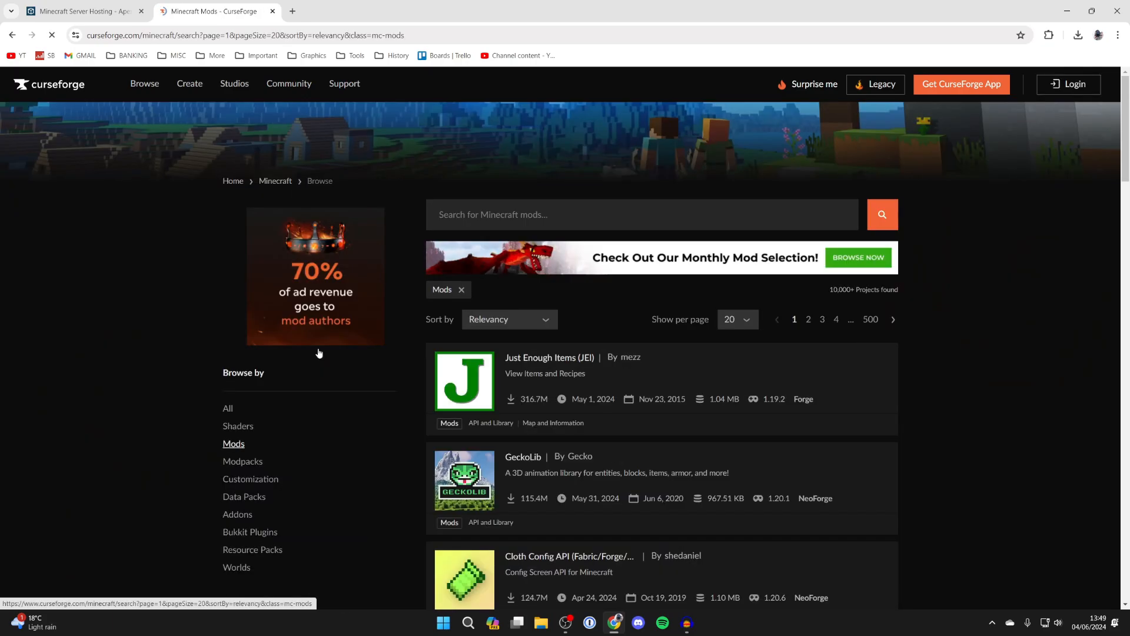
{"action": "scroll", "scroll_direction": "down", "scroll_amount": 3}
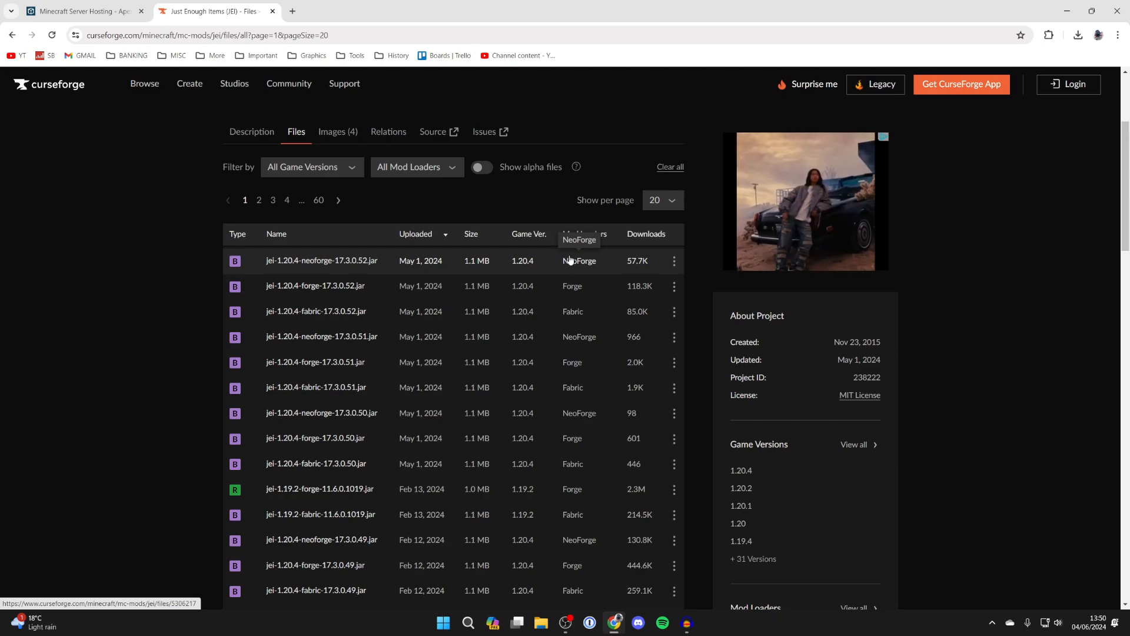
{"action": "scroll", "scroll_direction": "down", "scroll_amount": 3}
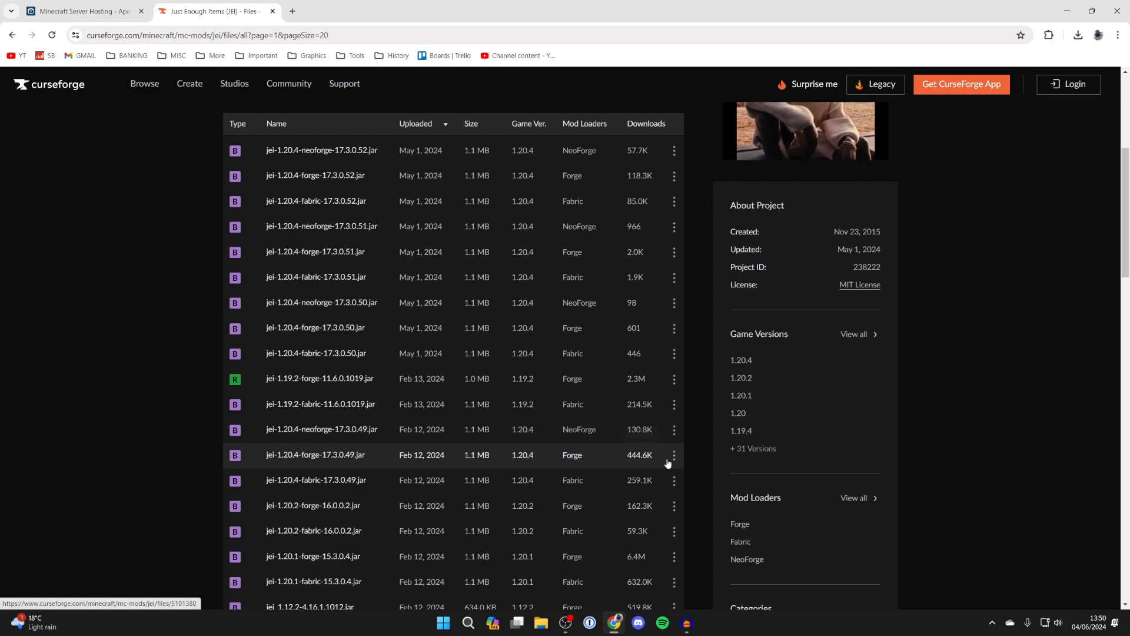
Download jei-1.20.4-forge-17.3.0.49.jar from JEI's file list
{"action": "left_click", "coordinate": [673, 453]}
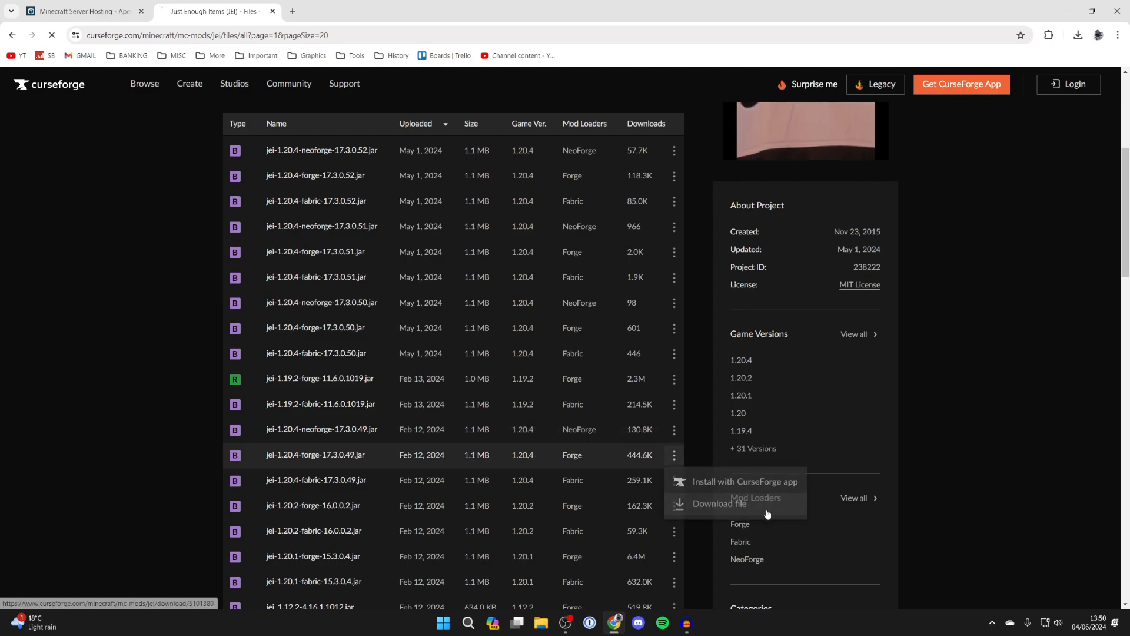
{"action": "left_click", "coordinate": [717, 504]}
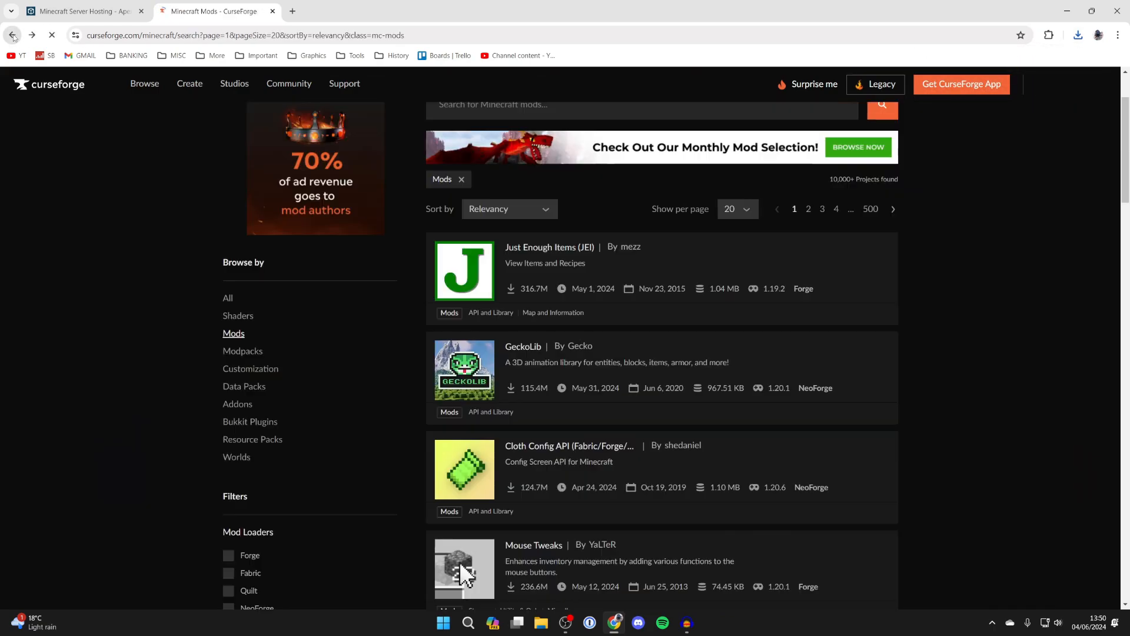
{"action": "scroll", "scroll_direction": "down", "scroll_amount": 3}
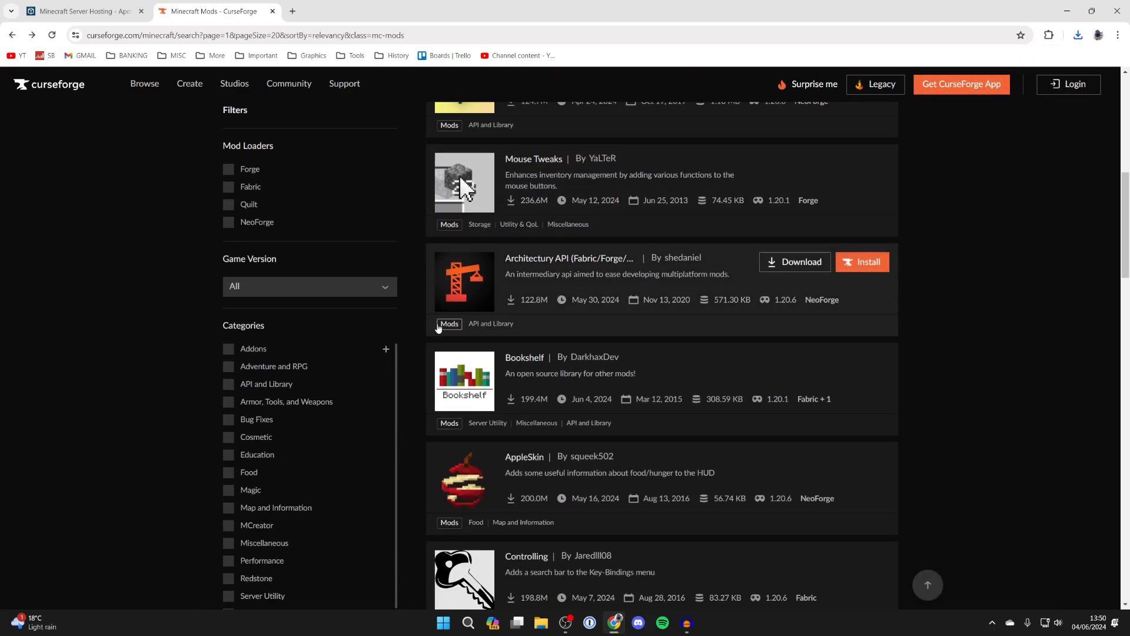
{"action": "scroll", "scroll_direction": "down", "scroll_amount": 3}
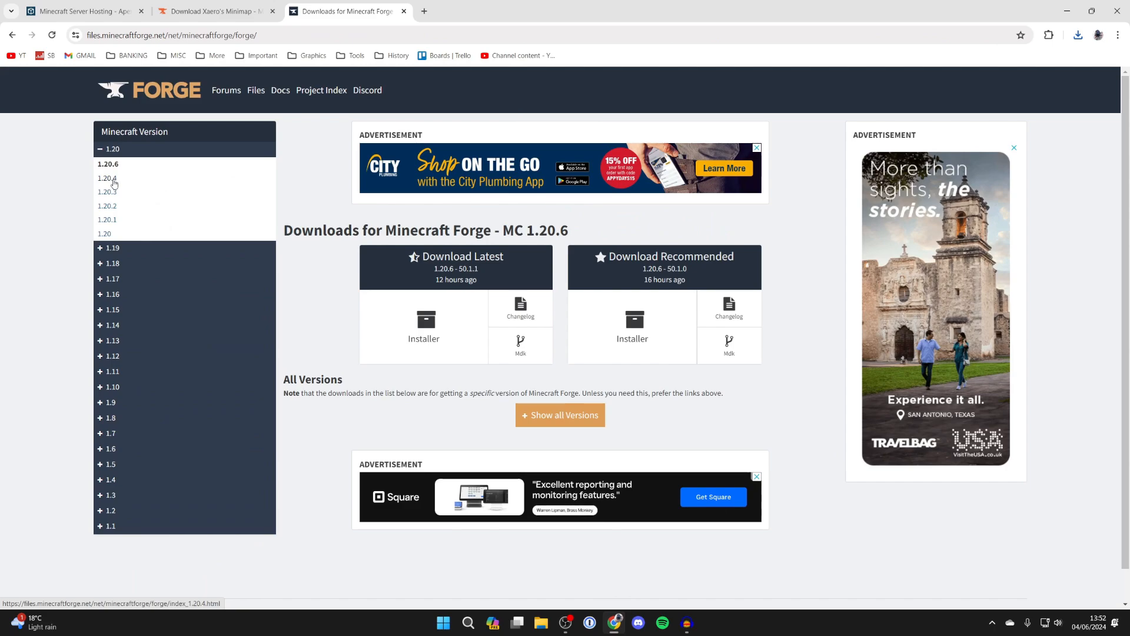
Download the Forge 1.20.4 installer, skipping the AdFoc ad, then close the ad tab
{"action": "left_click", "coordinate": [107, 178]}
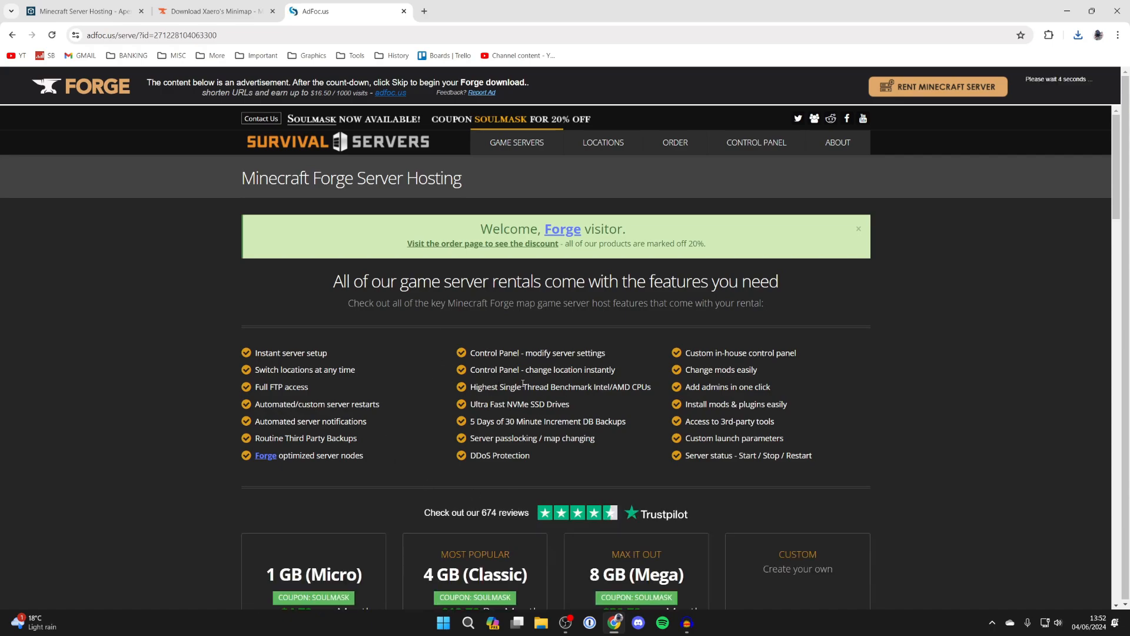
{"action": "mouse_move", "coordinate": [697, 335]}
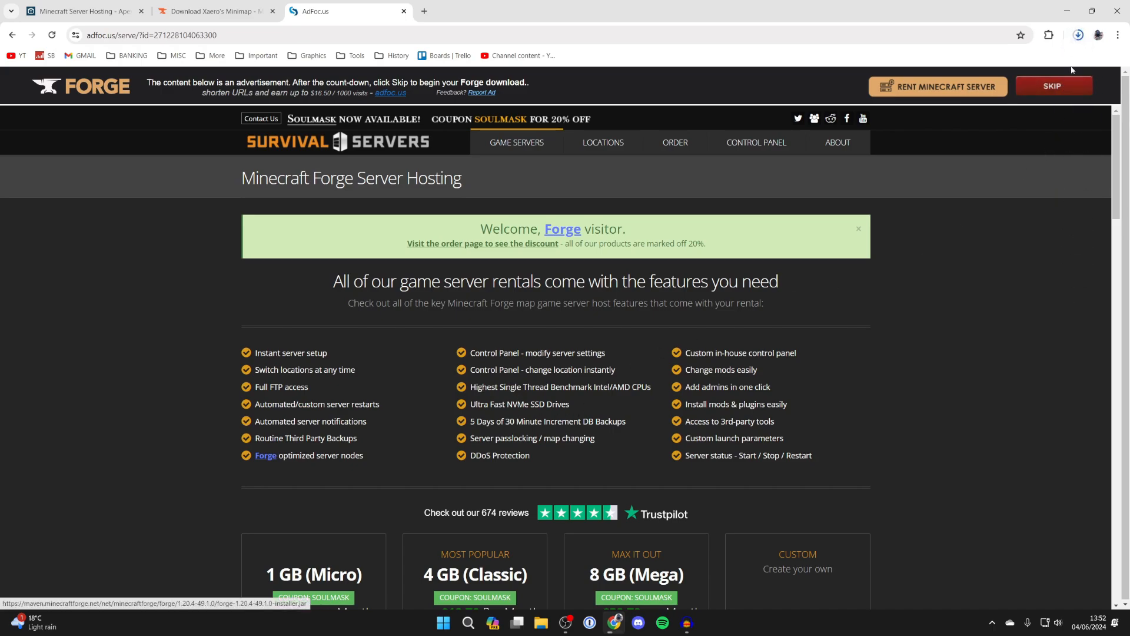
{"action": "left_click", "coordinate": [1078, 35]}
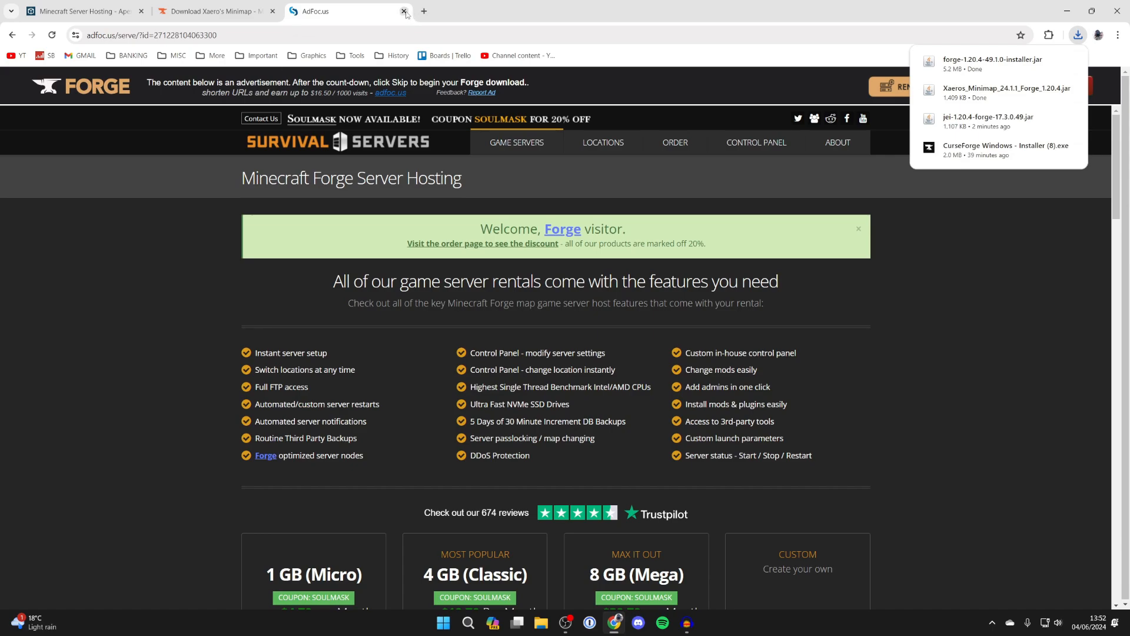
{"action": "left_click", "coordinate": [405, 10]}
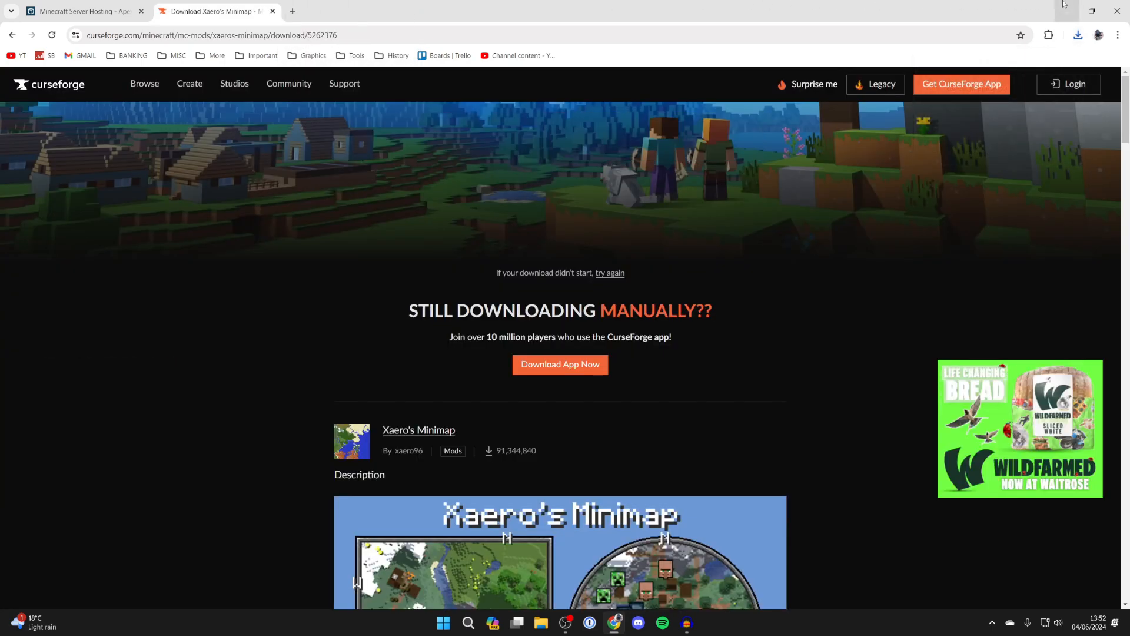
Reveal the desktop, open File Explorer, and try running the Forge 1.20.4 installer
{"action": "left_click", "coordinate": [541, 629]}
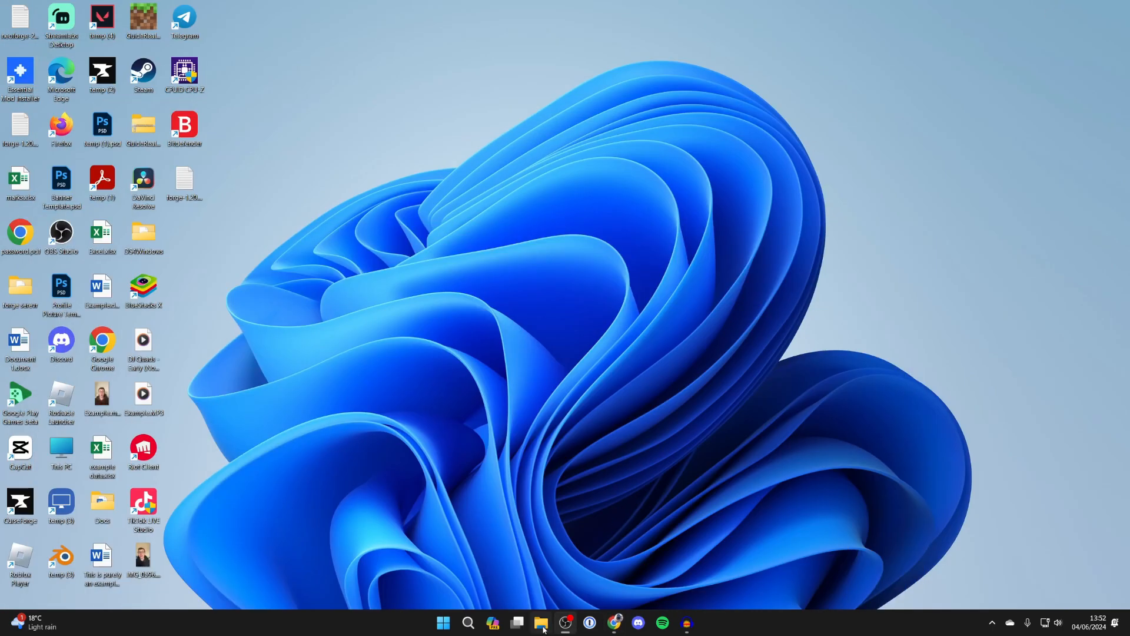
{"action": "left_click", "coordinate": [541, 622]}
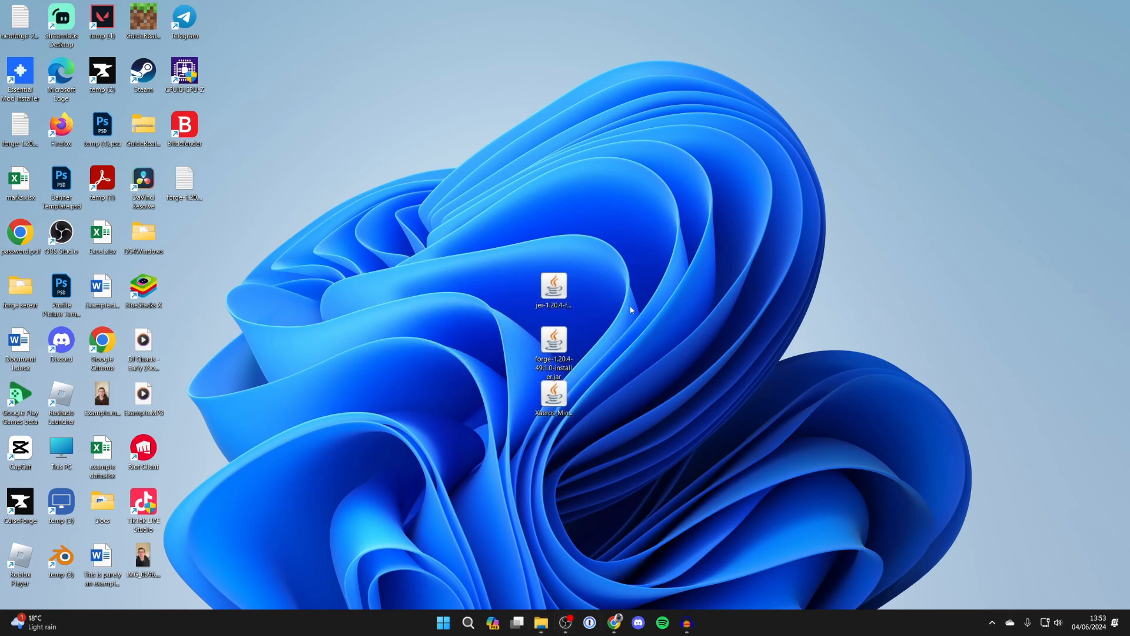
{"action": "mouse_move", "coordinate": [582, 346]}
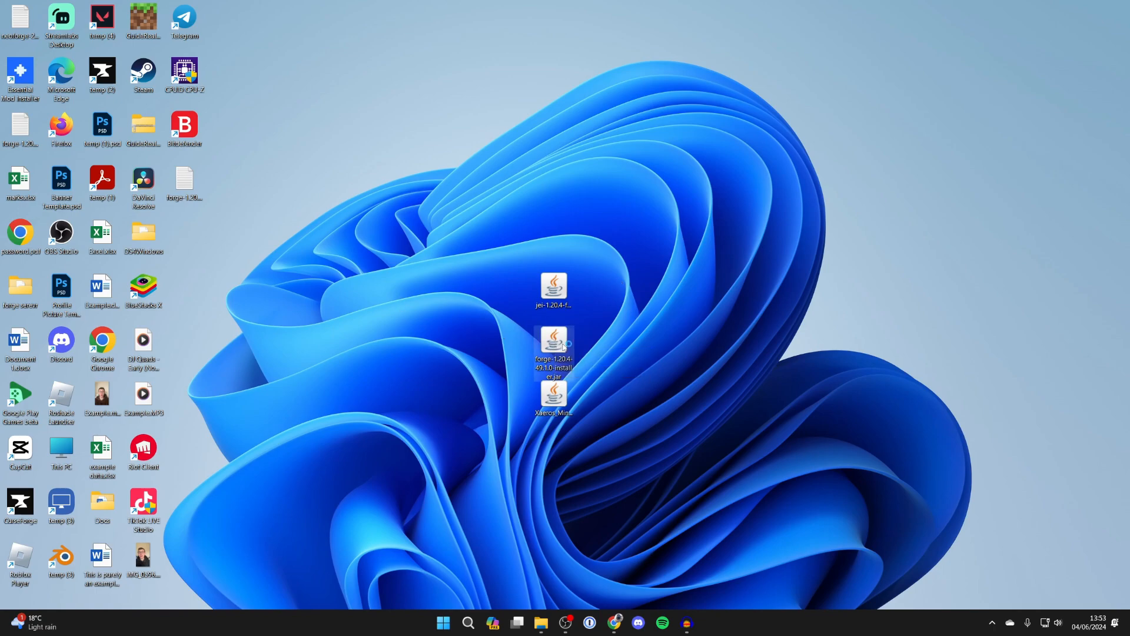
{"action": "double_click", "coordinate": [553, 341]}
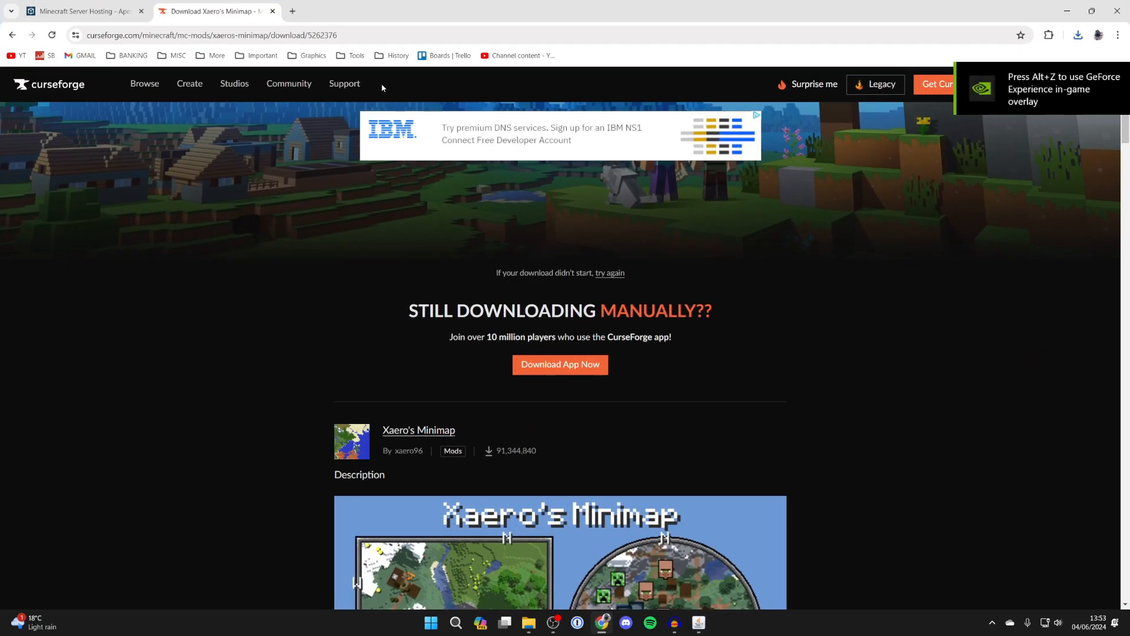
{"action": "left_click", "coordinate": [209, 35]}
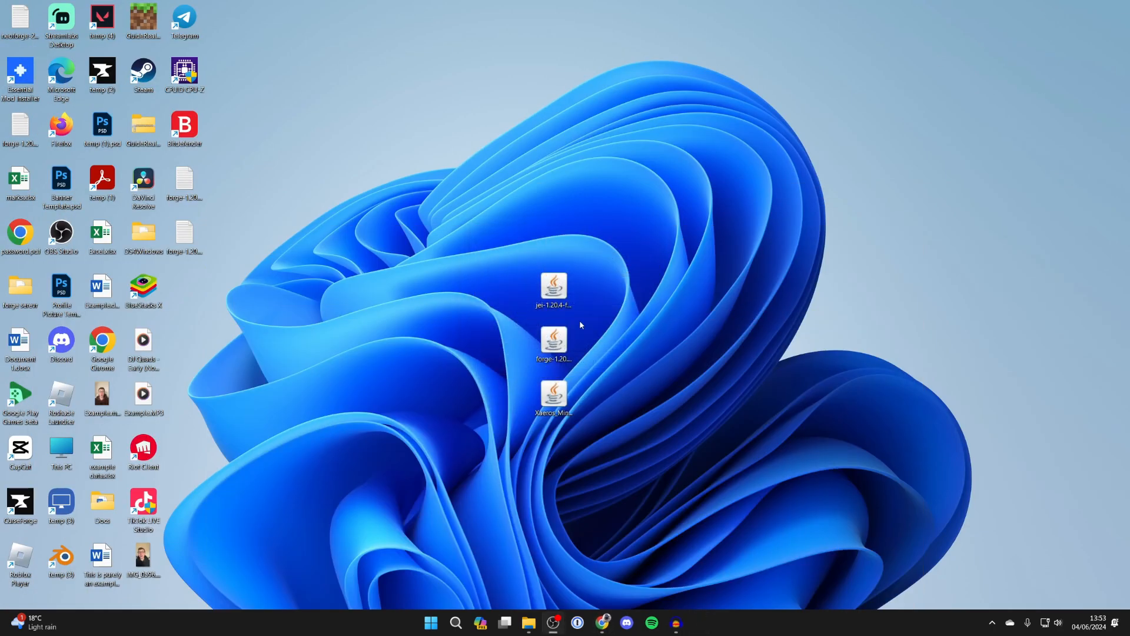
Open the Forge installer jar with Java and select the installer file
{"action": "right_click", "coordinate": [553, 291]}
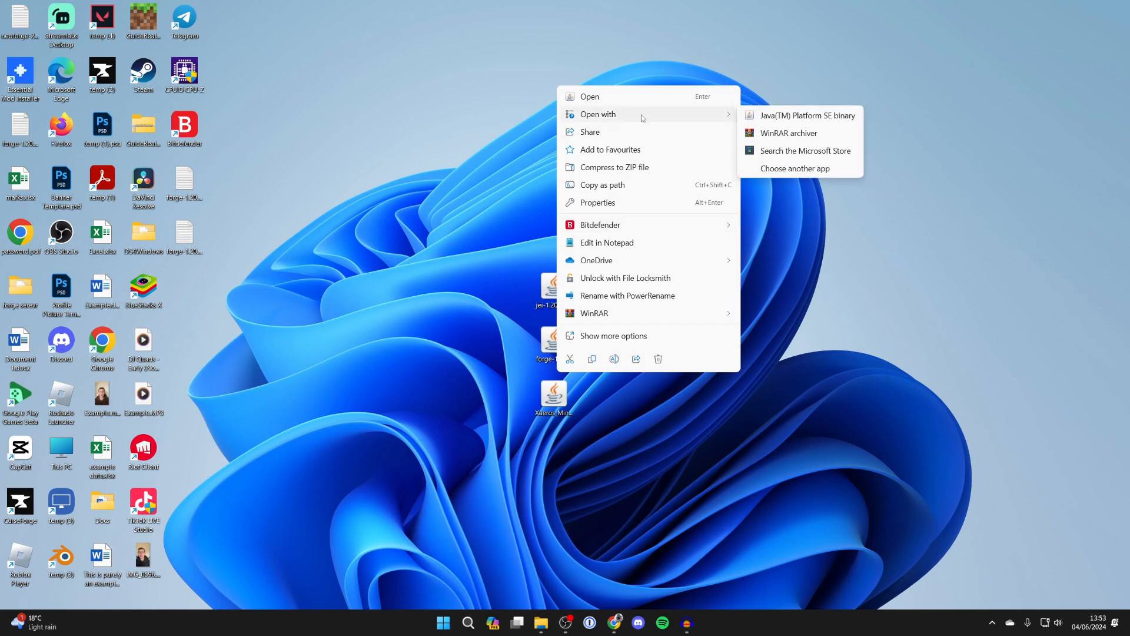
{"action": "mouse_move", "coordinate": [797, 116]}
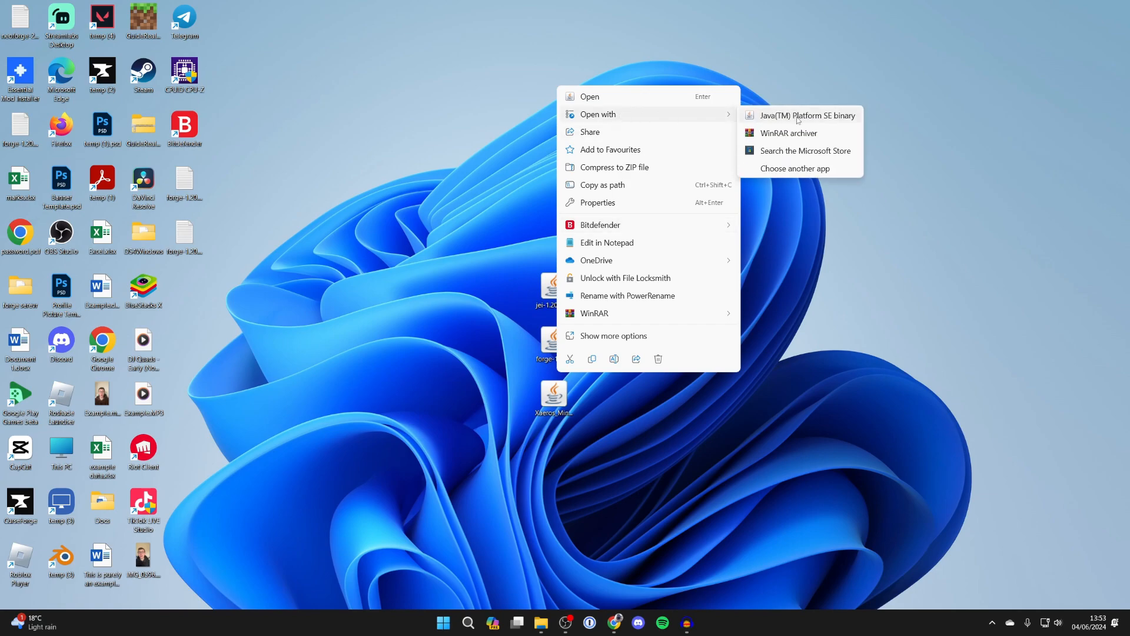
{"action": "left_click", "coordinate": [806, 116]}
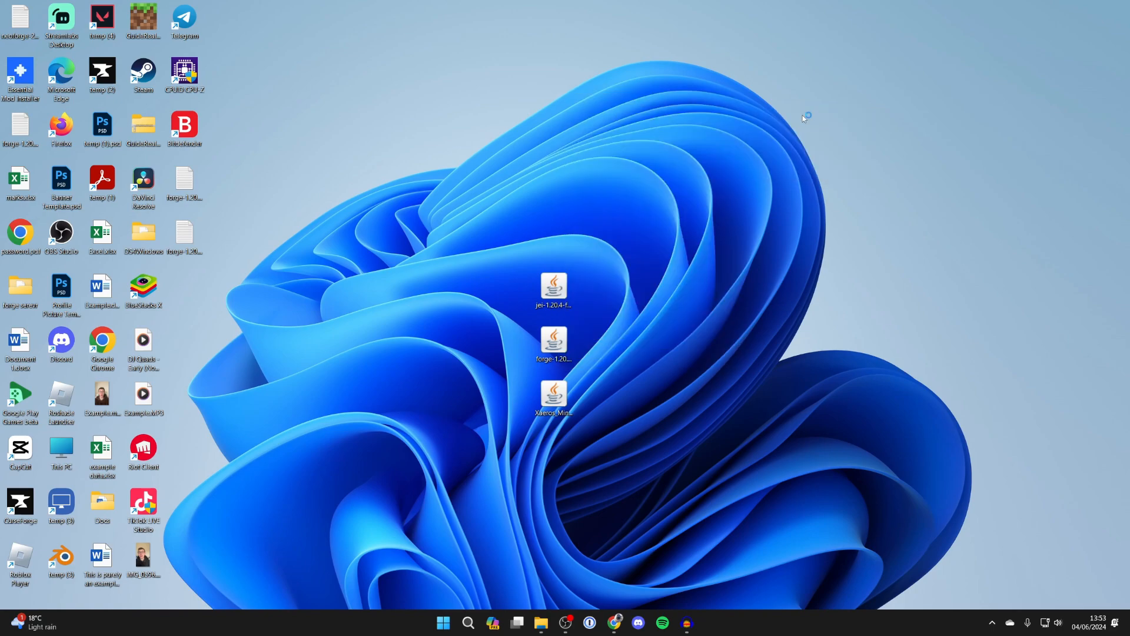
{"action": "double_click", "coordinate": [553, 342]}
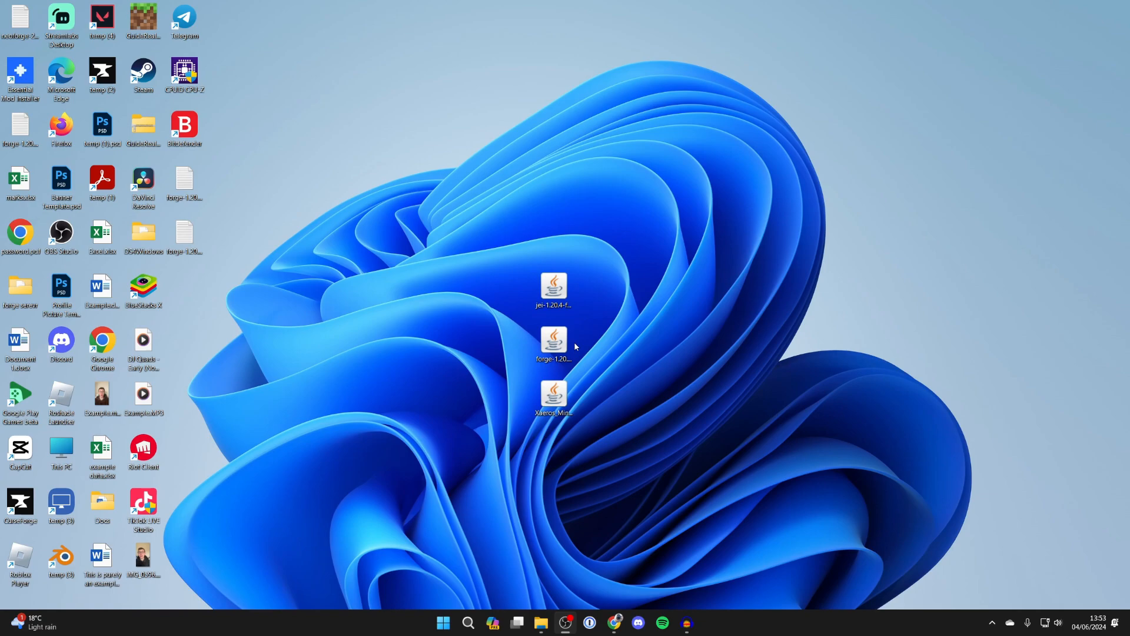
{"action": "left_click", "coordinate": [553, 344]}
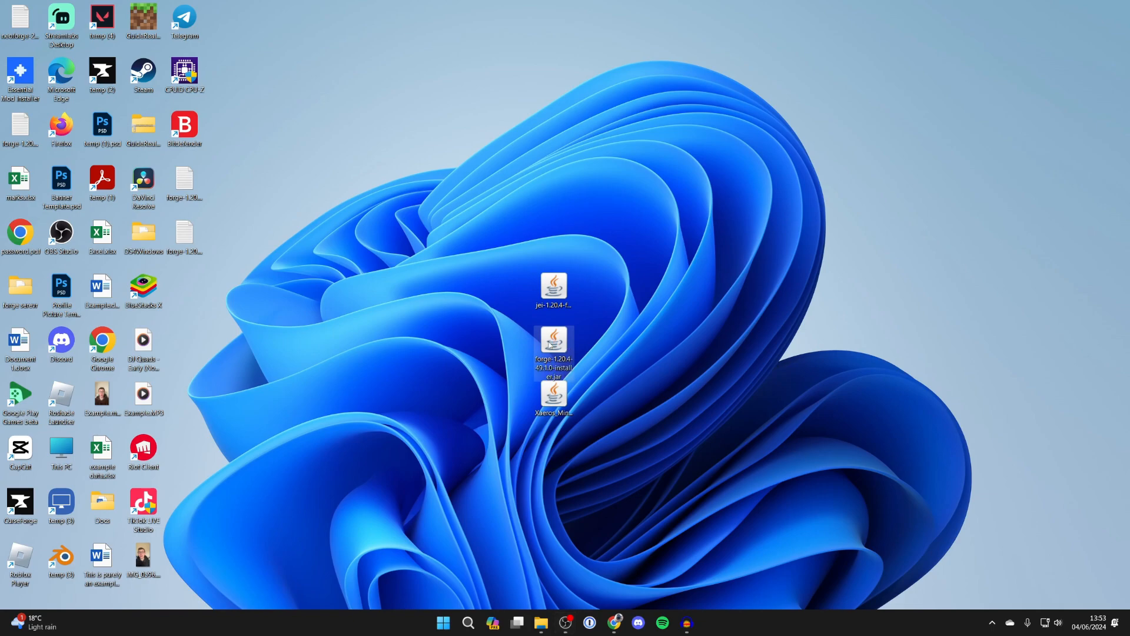
Run the installer with Install client selected and confirm the 1.20.4-forge-49.1.0 completion message
{"action": "double_click", "coordinate": [553, 350]}
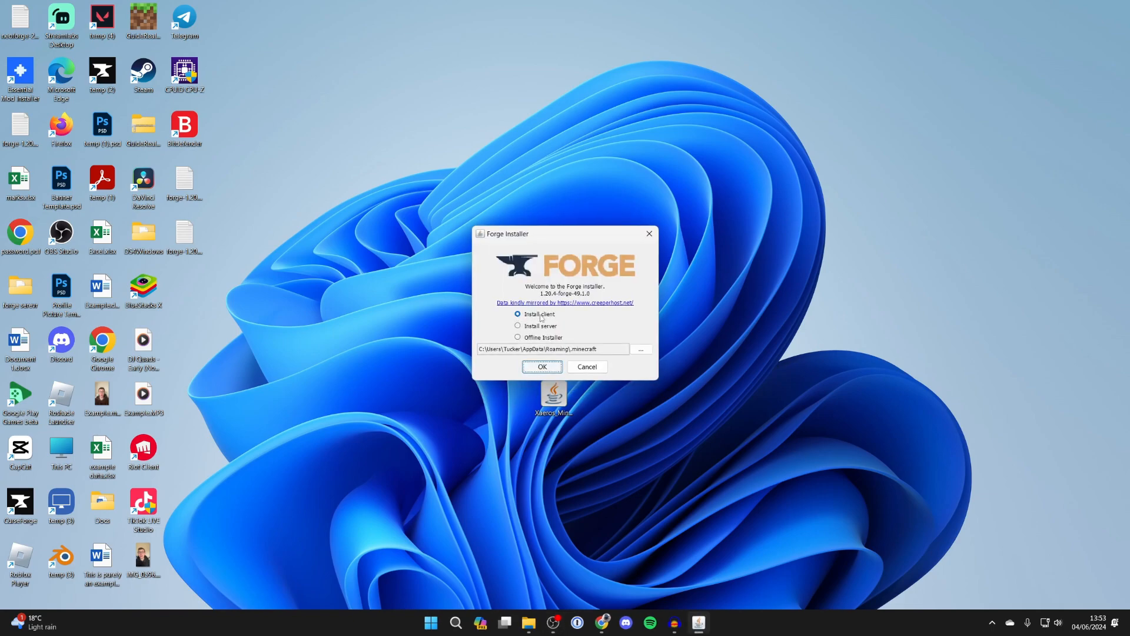
{"action": "left_click", "coordinate": [542, 366]}
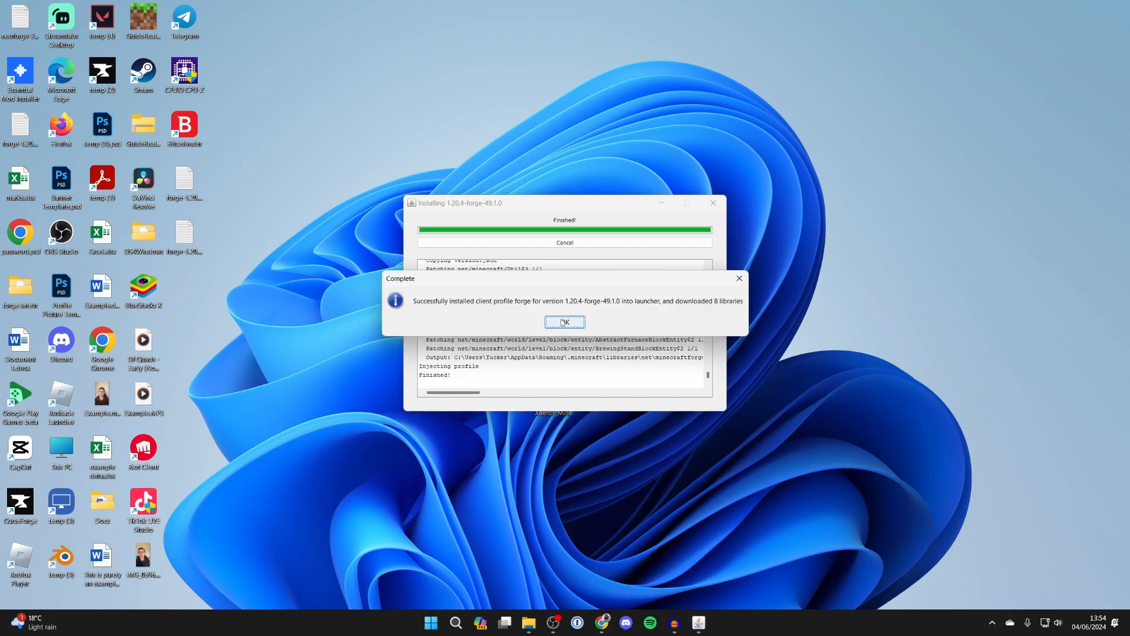
{"action": "left_click", "coordinate": [565, 322]}
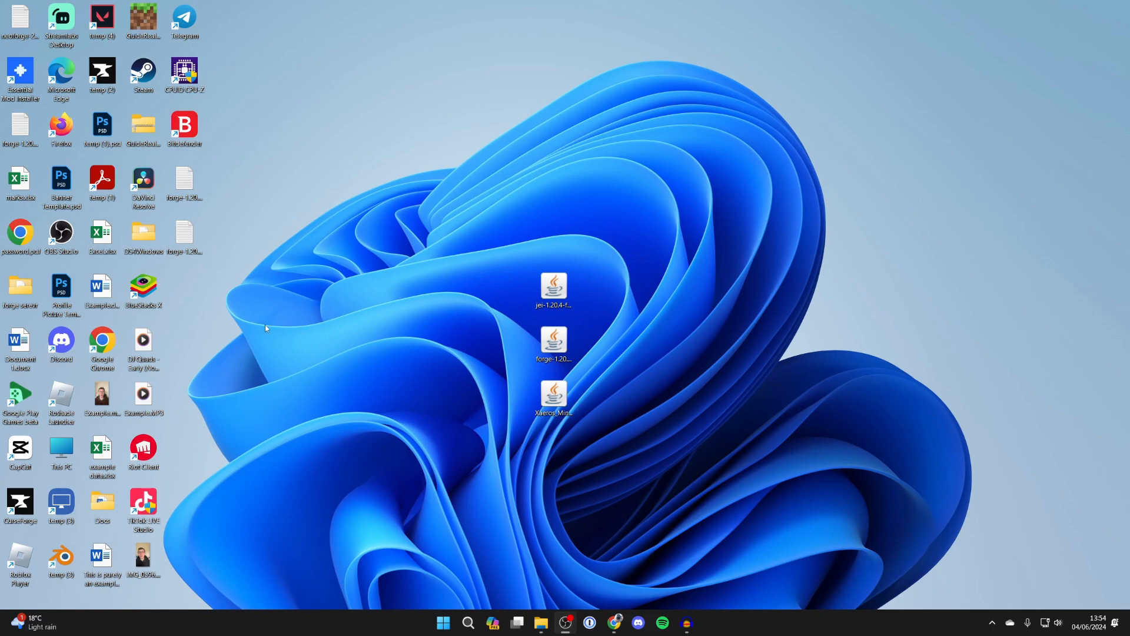
{"action": "mouse_move", "coordinate": [343, 319]}
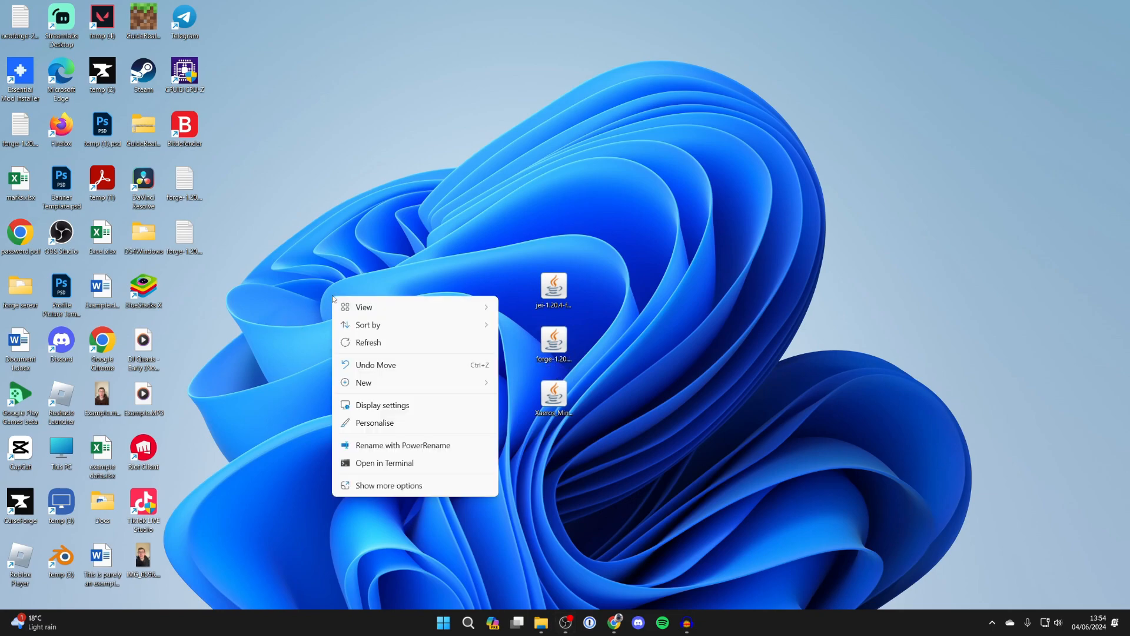
Create a desktop 'Modded Server' folder, install the 1.20.4-forge-49.1.0 server there, and confirm
{"action": "left_click", "coordinate": [363, 383]}
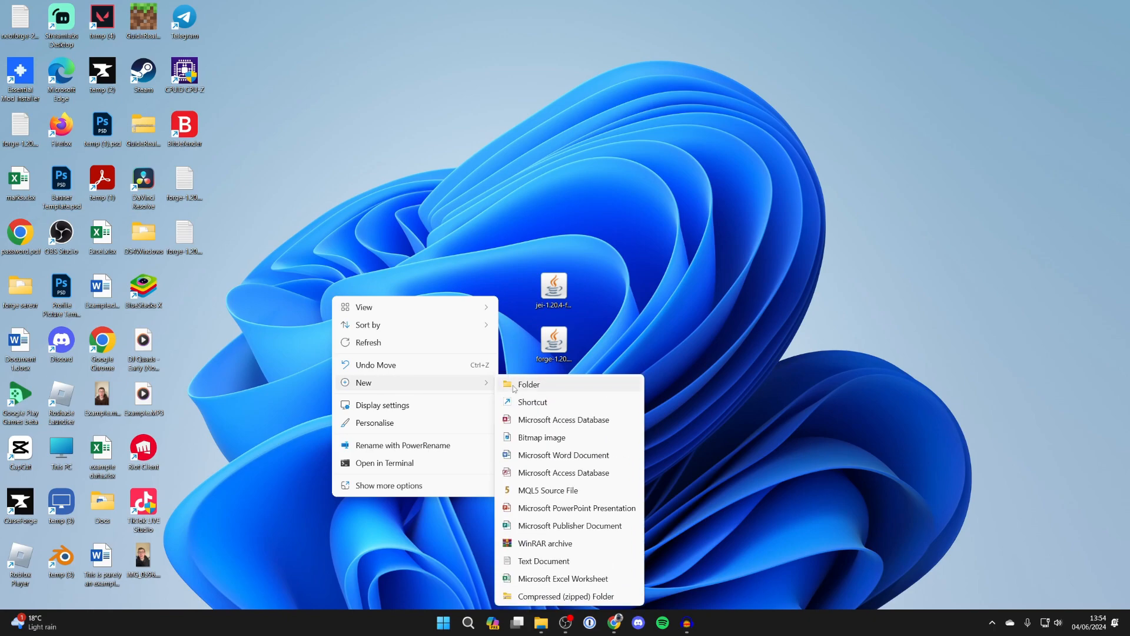
{"action": "left_click", "coordinate": [529, 385]}
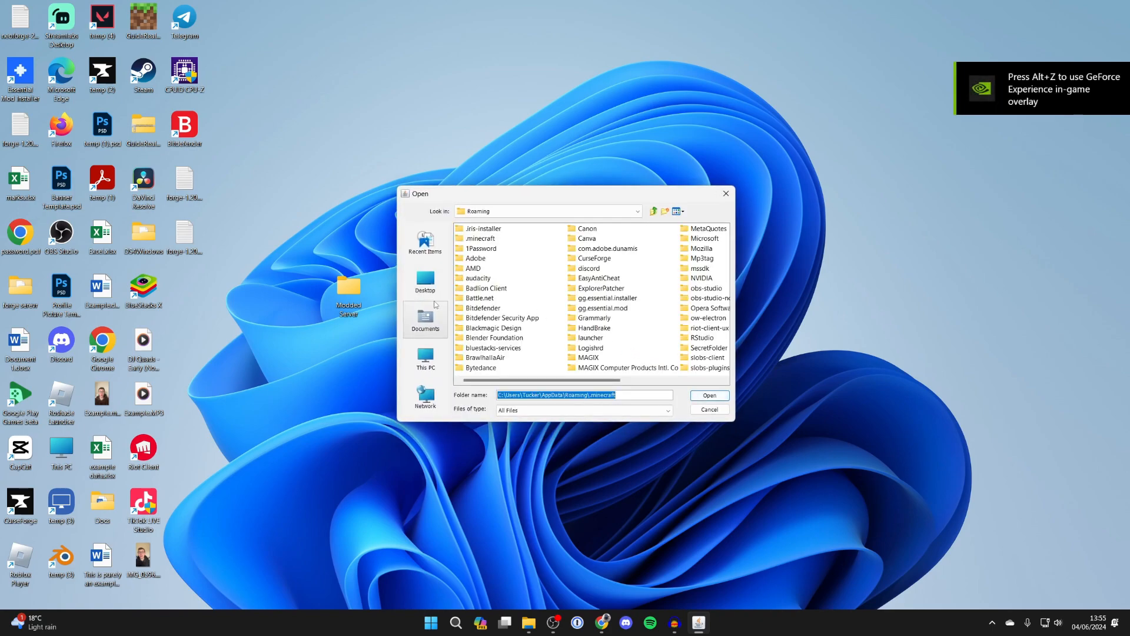
{"action": "left_click", "coordinate": [424, 280]}
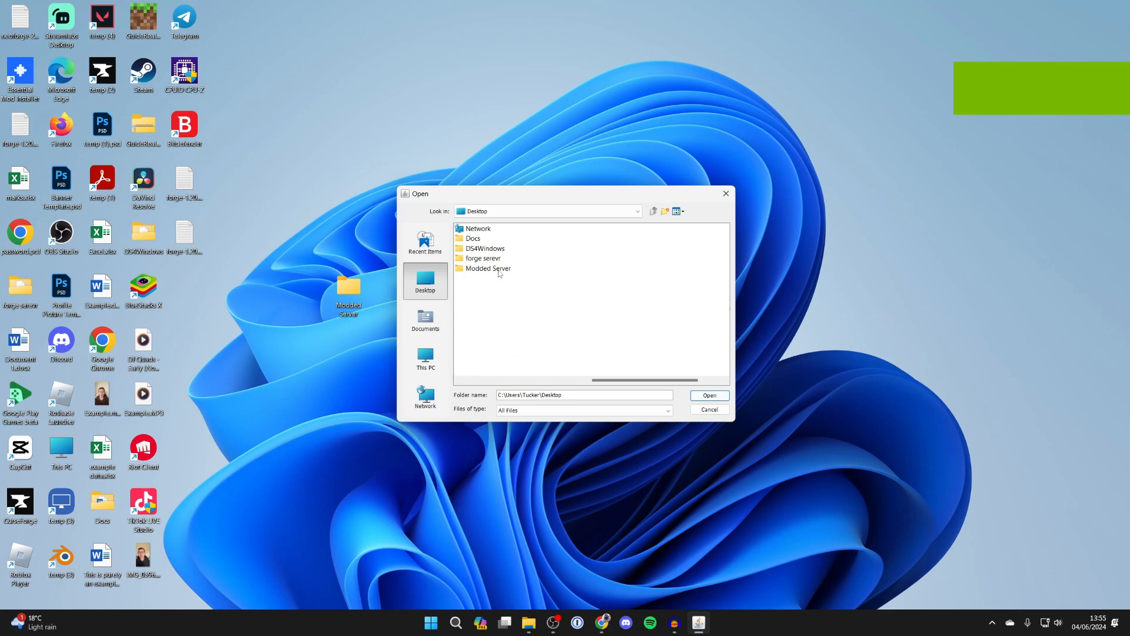
{"action": "left_click", "coordinate": [487, 268]}
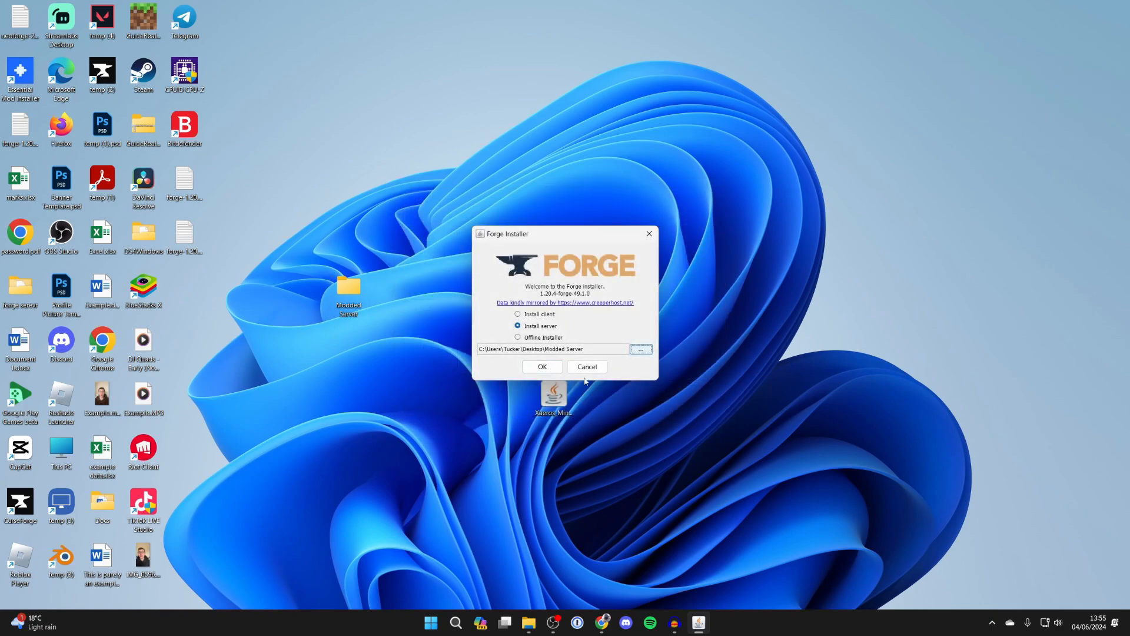
{"action": "left_click", "coordinate": [541, 366]}
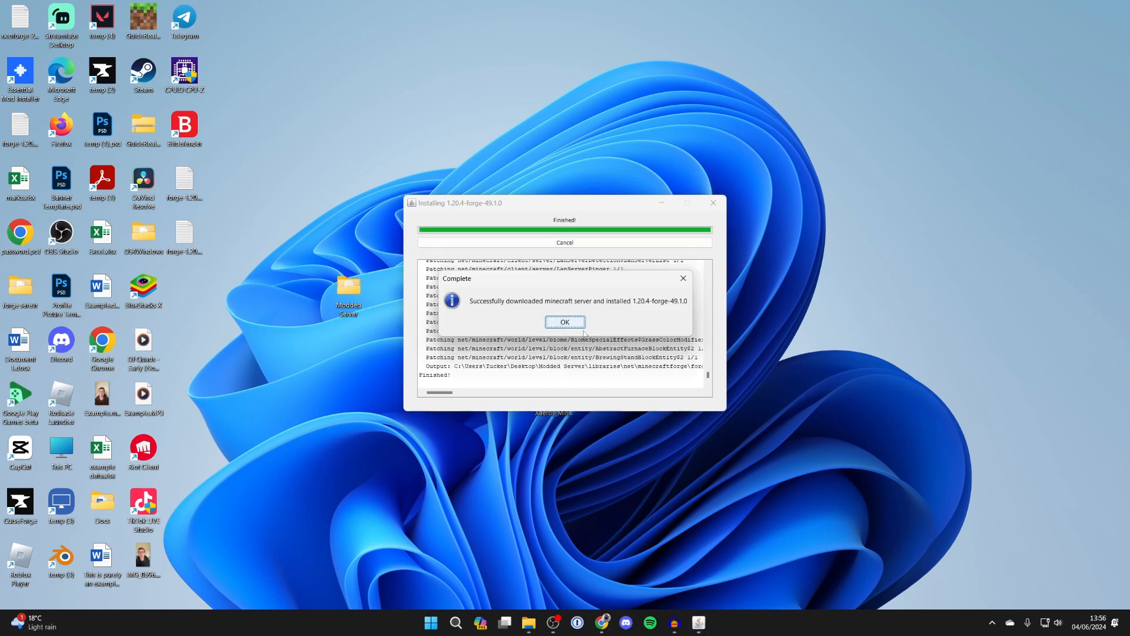
{"action": "left_click", "coordinate": [565, 321]}
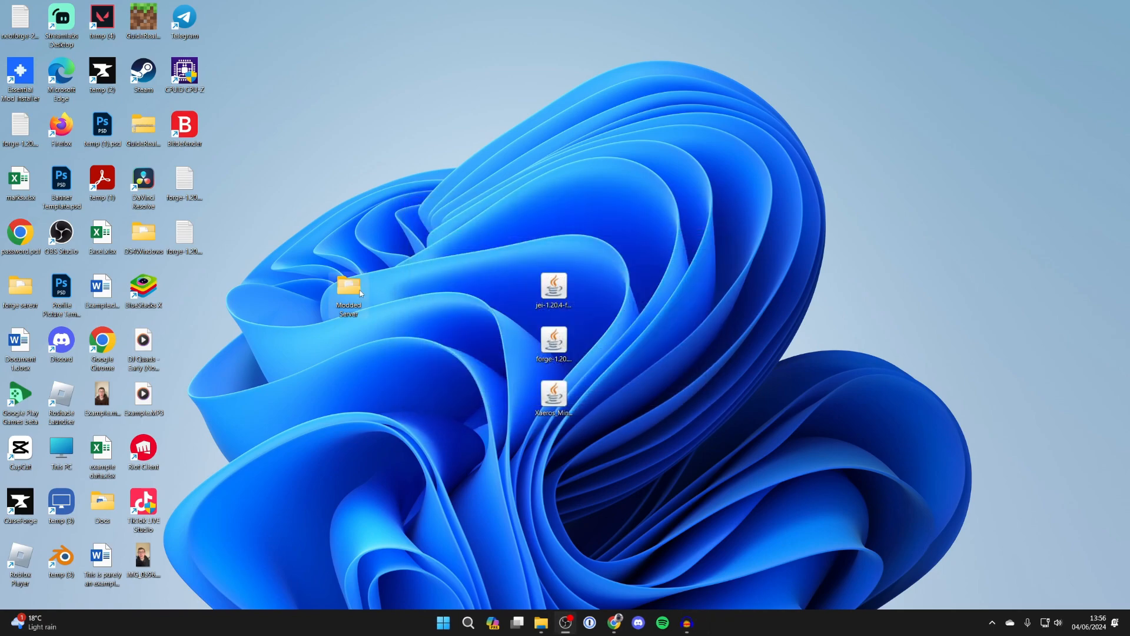
Open the Modded Server folder and launch run.bat once
{"action": "double_click", "coordinate": [347, 289]}
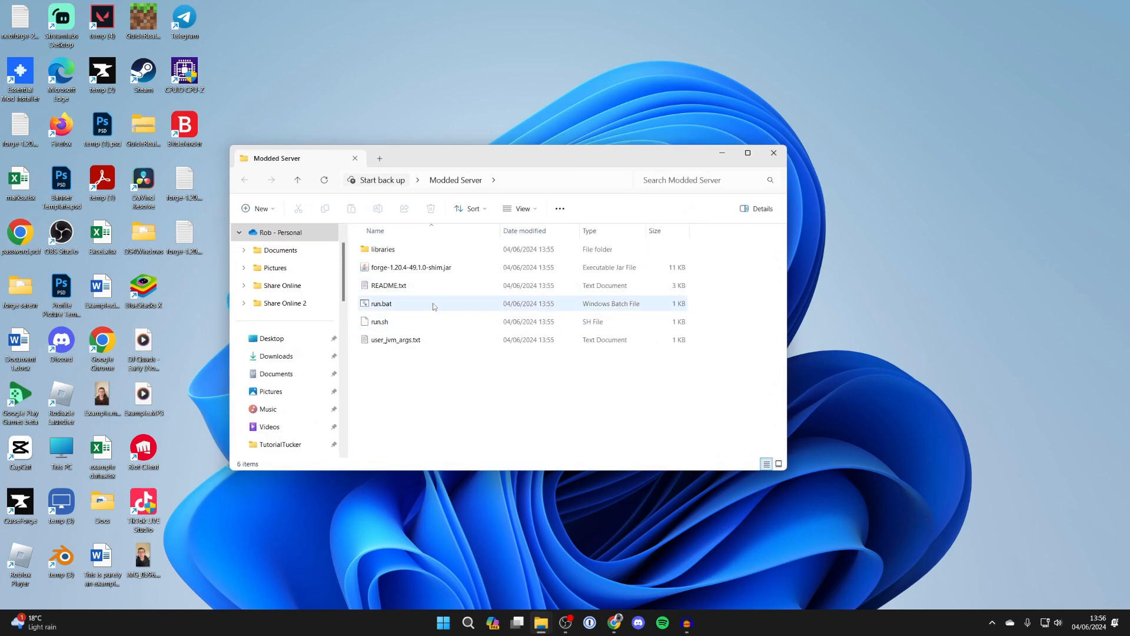
{"action": "double_click", "coordinate": [381, 303]}
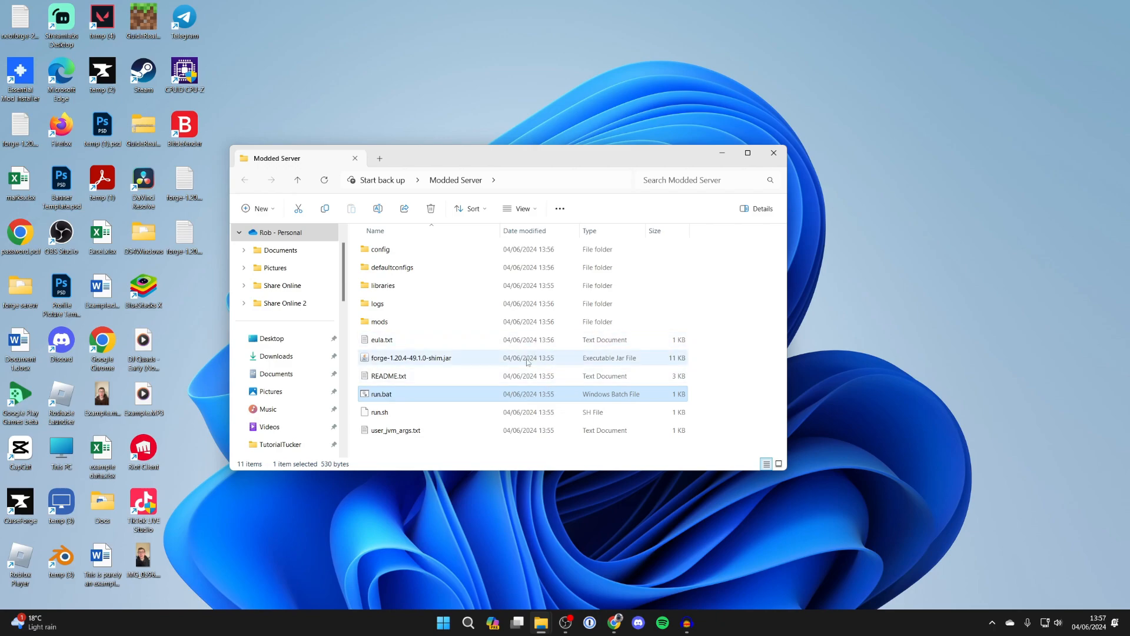
Bring up Oracle's JDK downloads page and show the JDK 22 Windows installers
{"action": "left_click", "coordinate": [615, 622]}
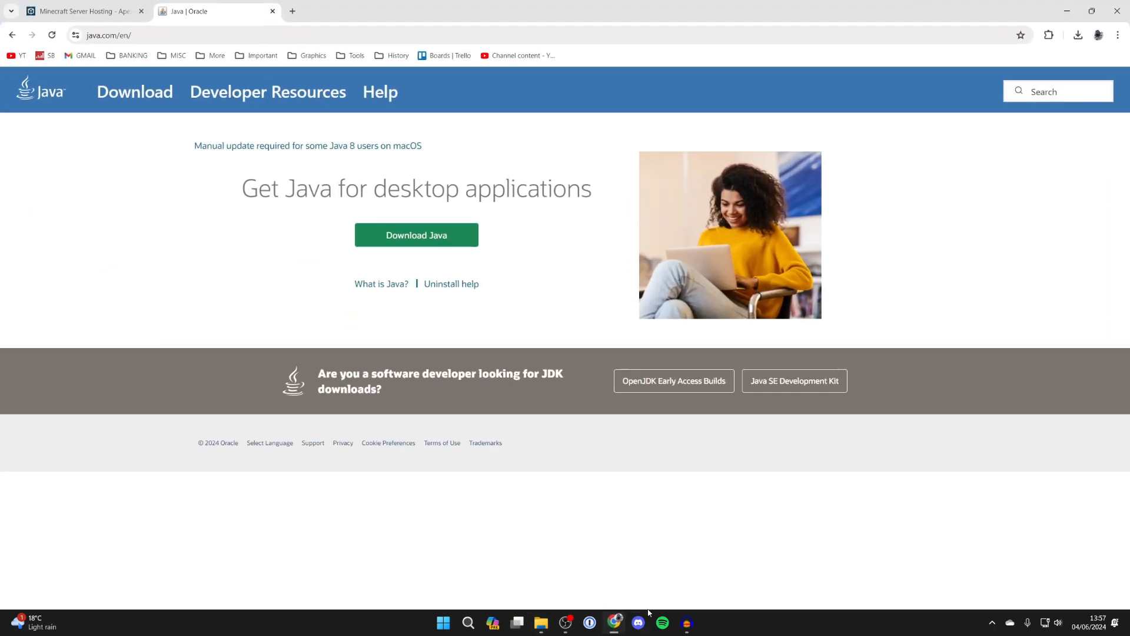
{"action": "mouse_move", "coordinate": [459, 261]}
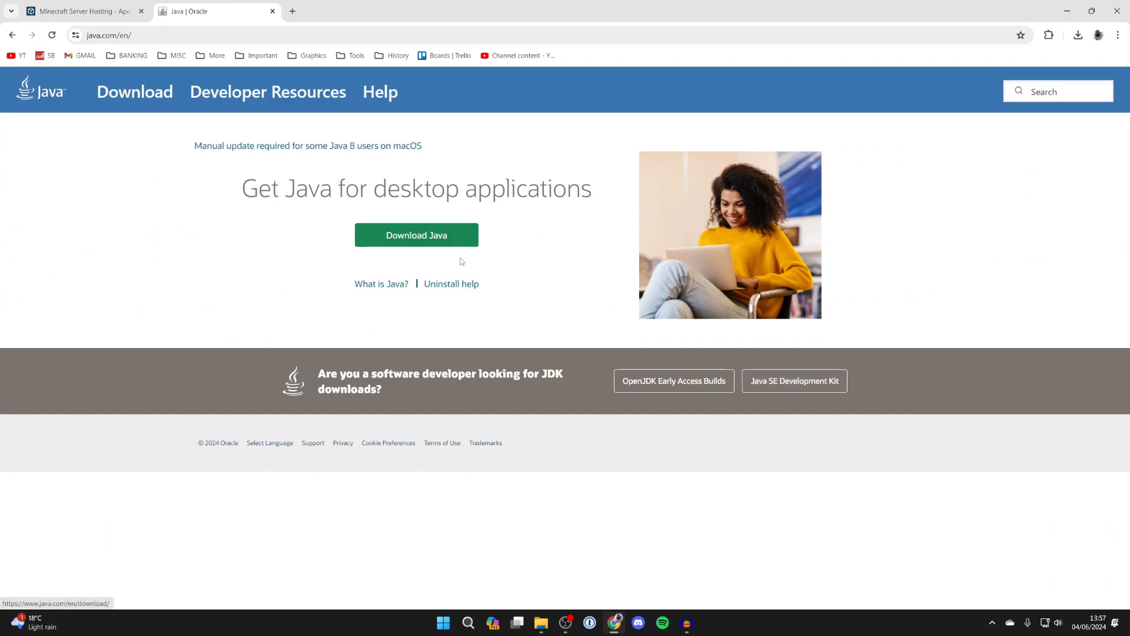
{"action": "left_click_drag", "start_coordinate": [342, 373], "coordinate": [402, 373]}
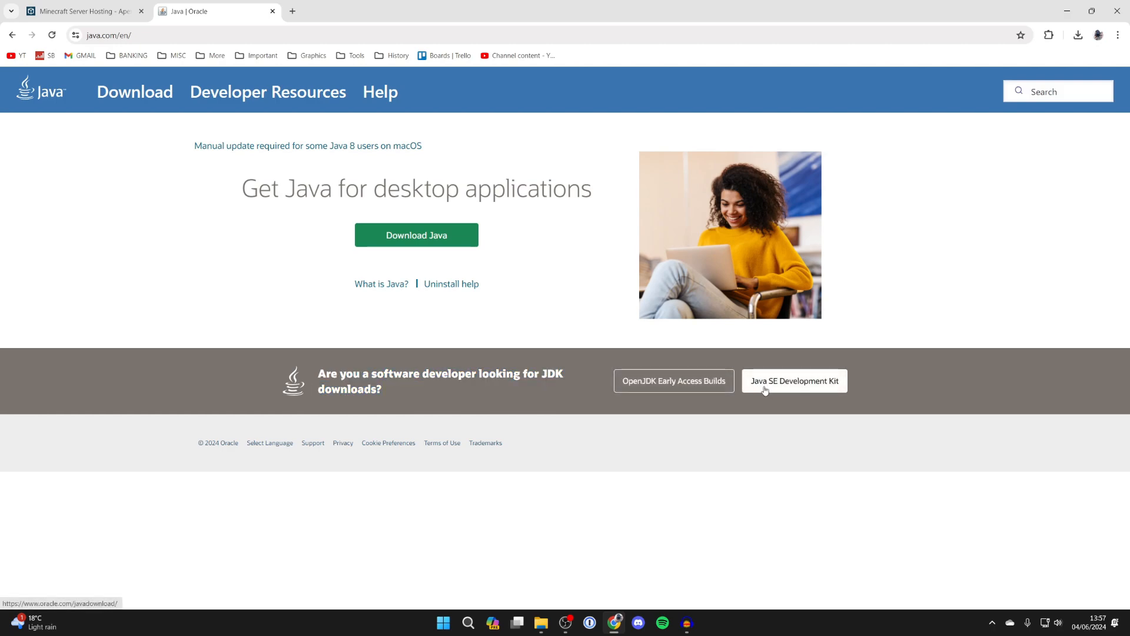
{"action": "left_click", "coordinate": [793, 381]}
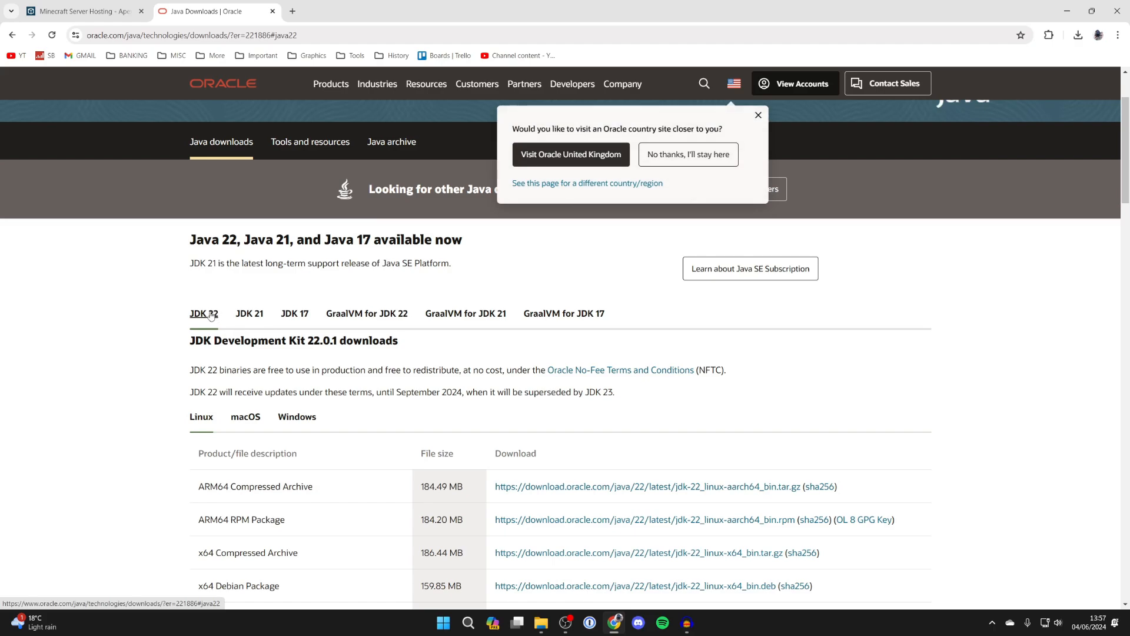
{"action": "left_click", "coordinate": [296, 416]}
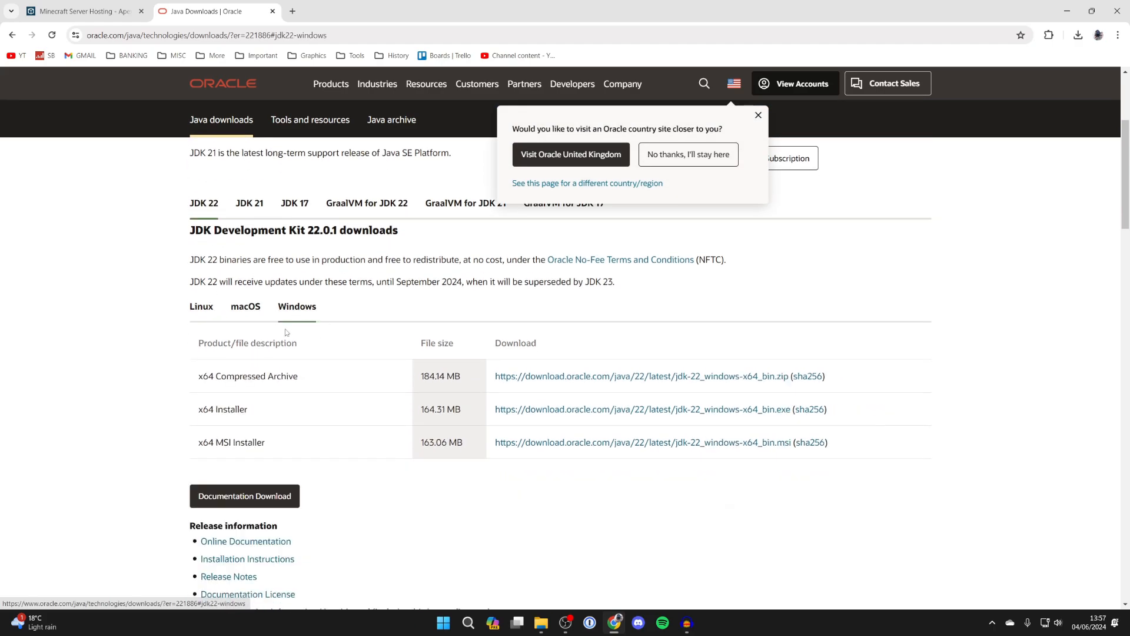
{"action": "mouse_move", "coordinate": [554, 413]}
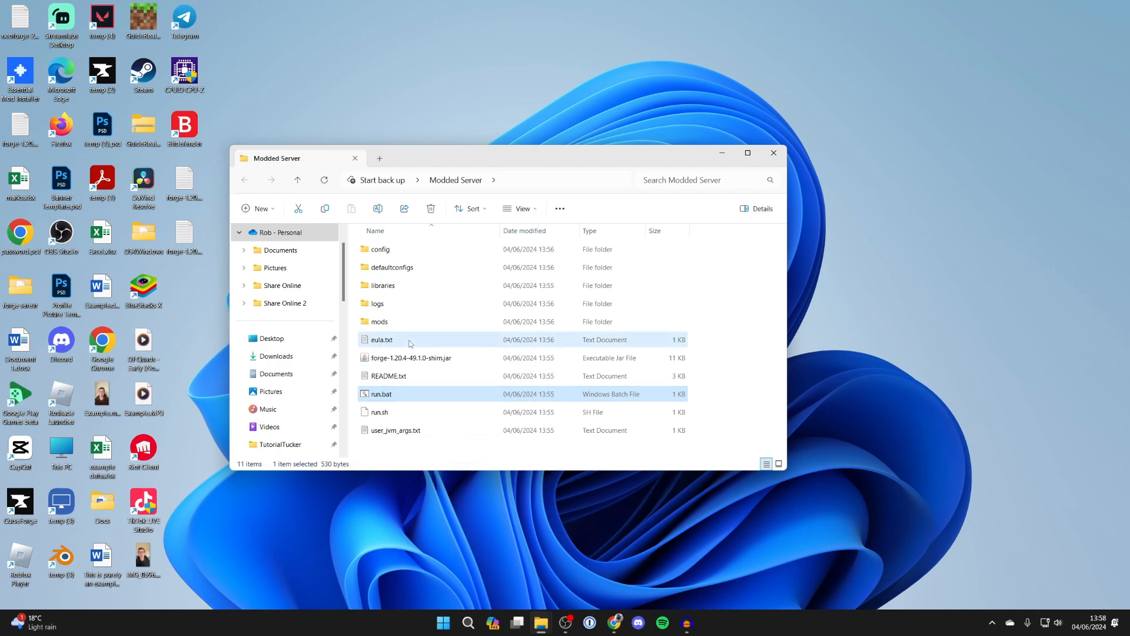
Open eula.txt in Notepad and replace 'false' with 'true'
{"action": "double_click", "coordinate": [380, 339]}
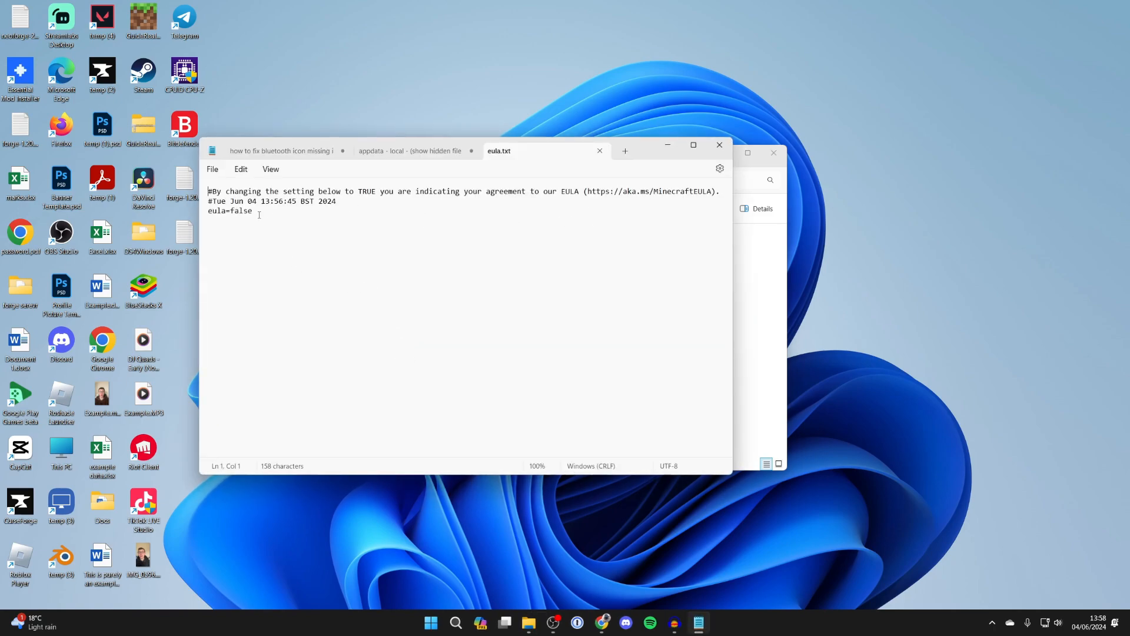
{"action": "double_click", "coordinate": [241, 211]}
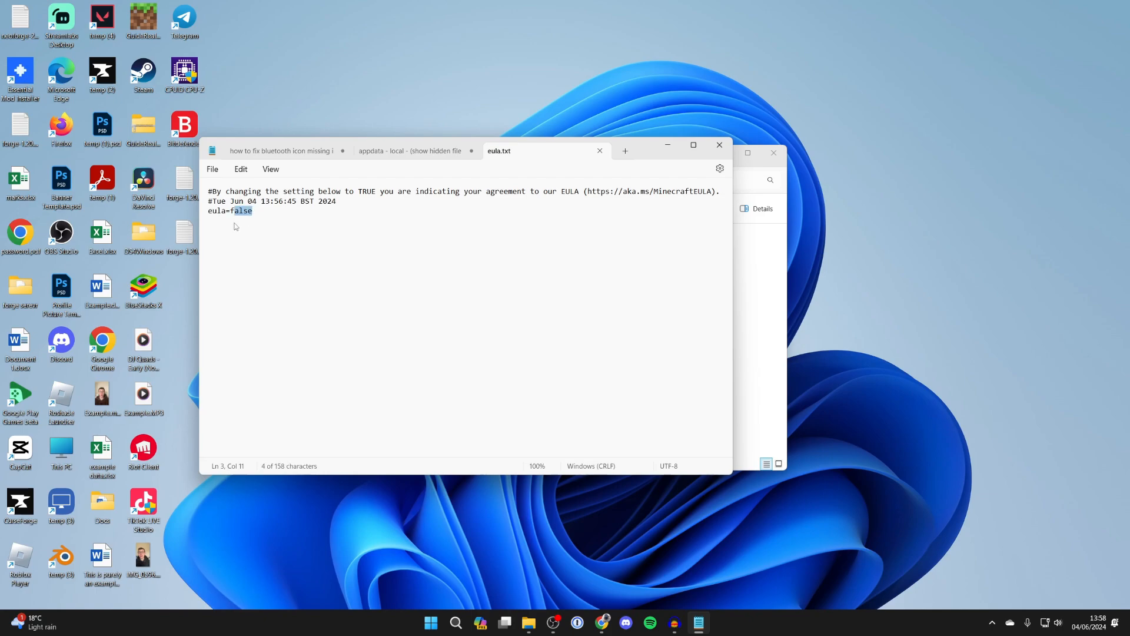
{"action": "type", "text": "tr"}
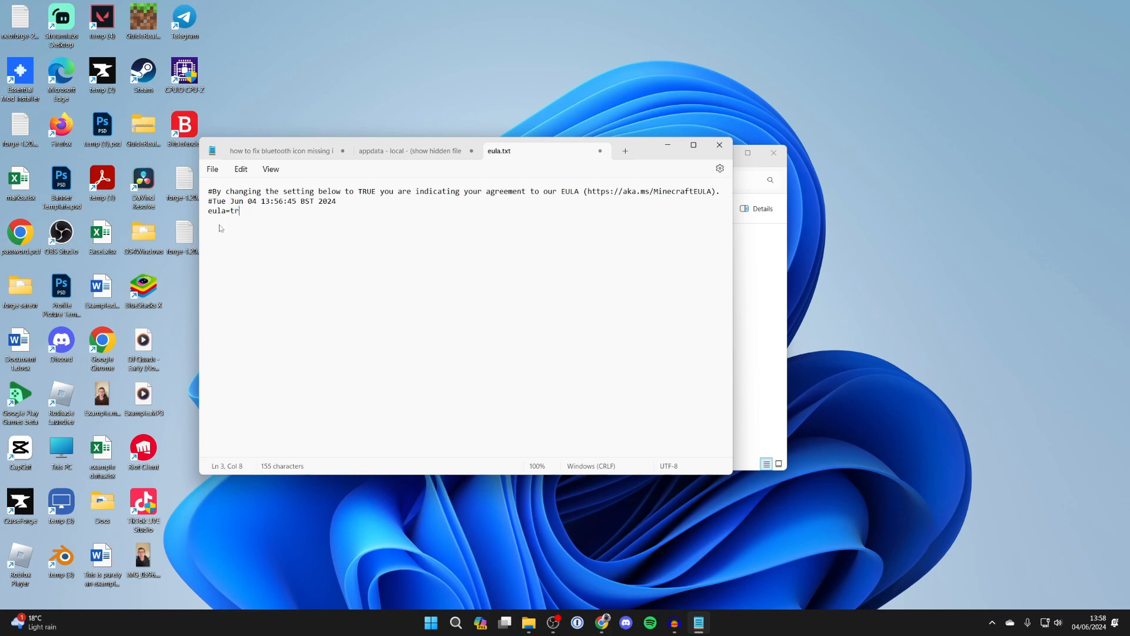
{"action": "type", "text": "ue"}
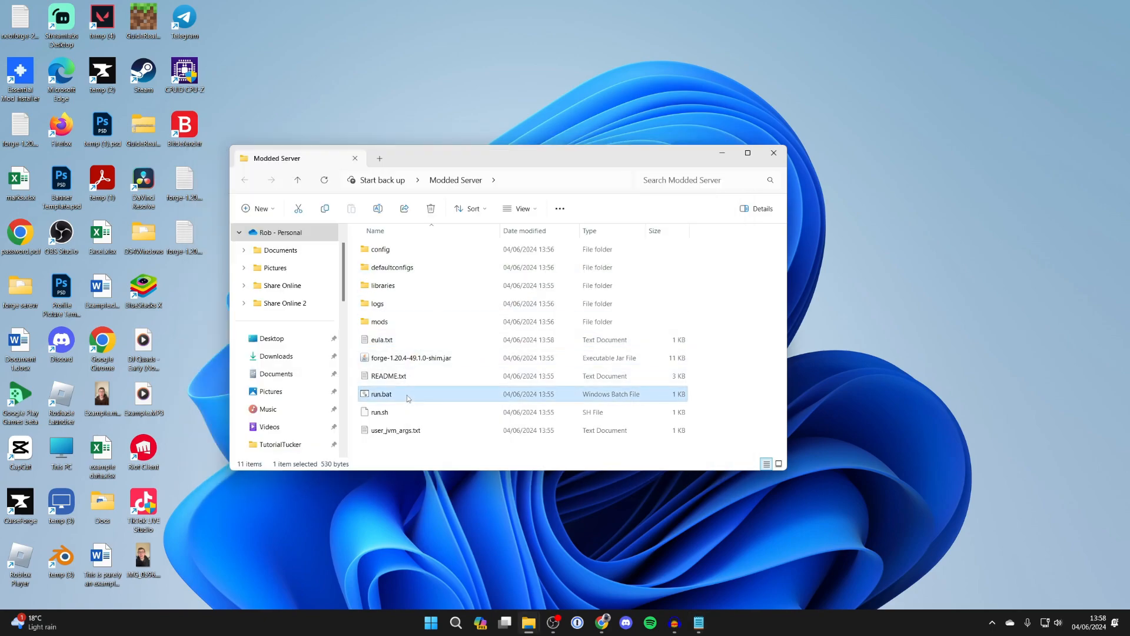
Launch run.bat, let the server finish preparing the world, then close its window
{"action": "double_click", "coordinate": [381, 394]}
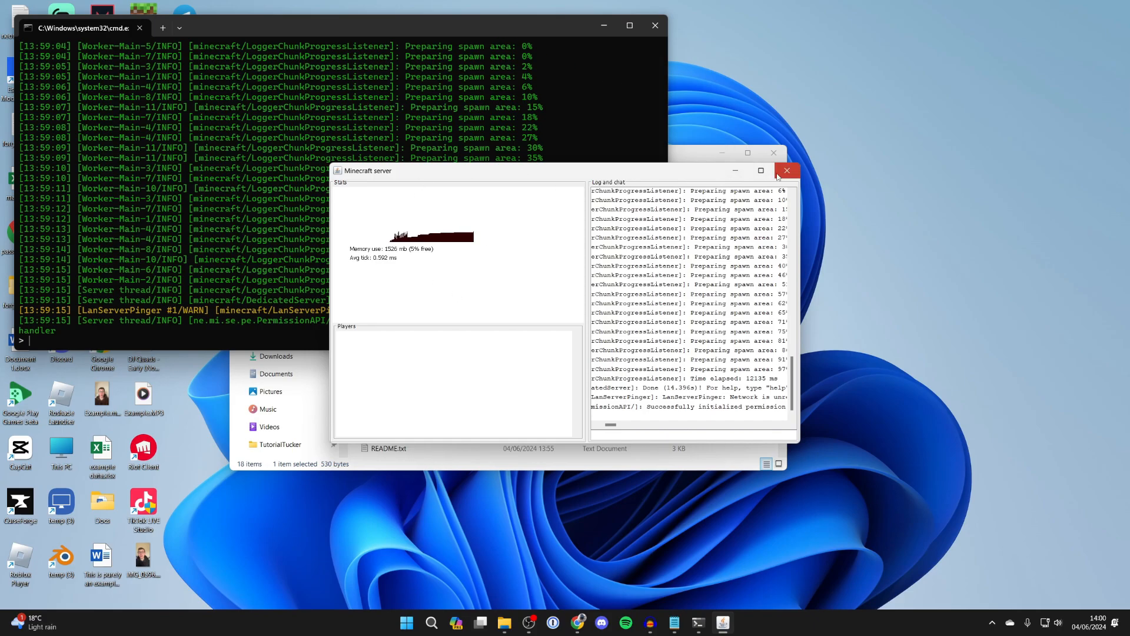
{"action": "left_click", "coordinate": [786, 171]}
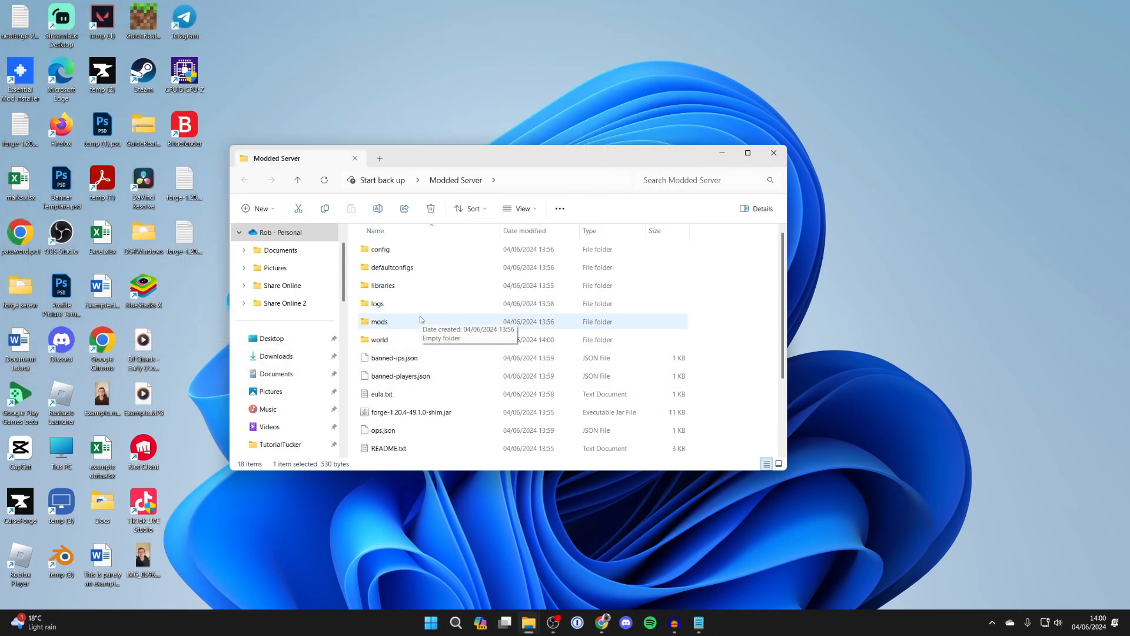
{"action": "mouse_move", "coordinate": [669, 153]}
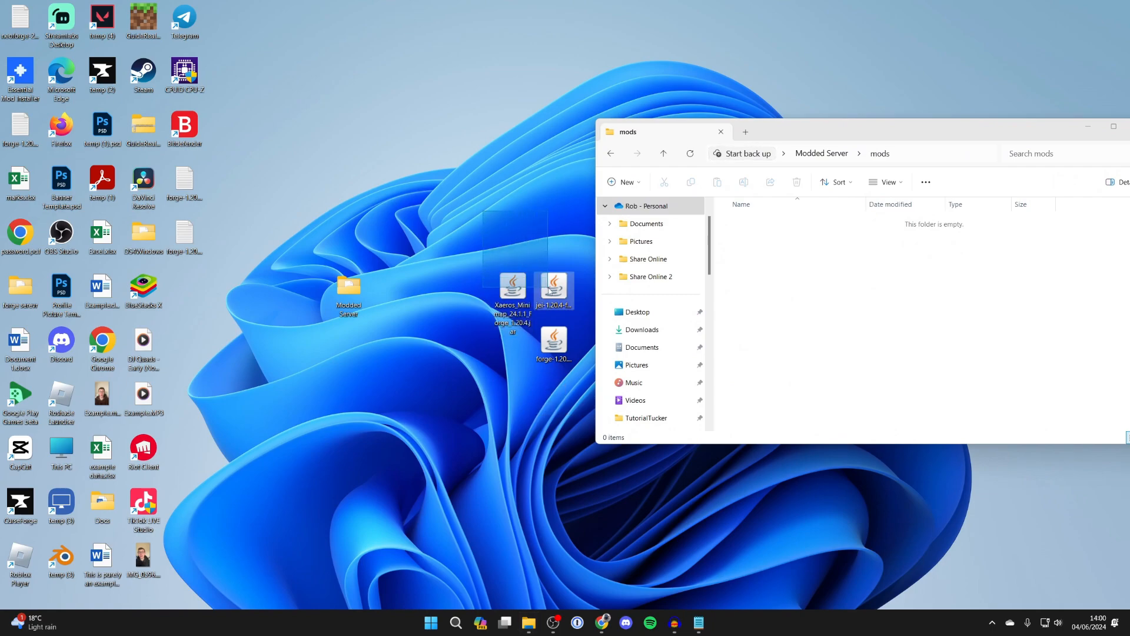
Paste the JEI and Xaero's Minimap jars into the server's mods folder and close the window
{"action": "right_click", "coordinate": [513, 288]}
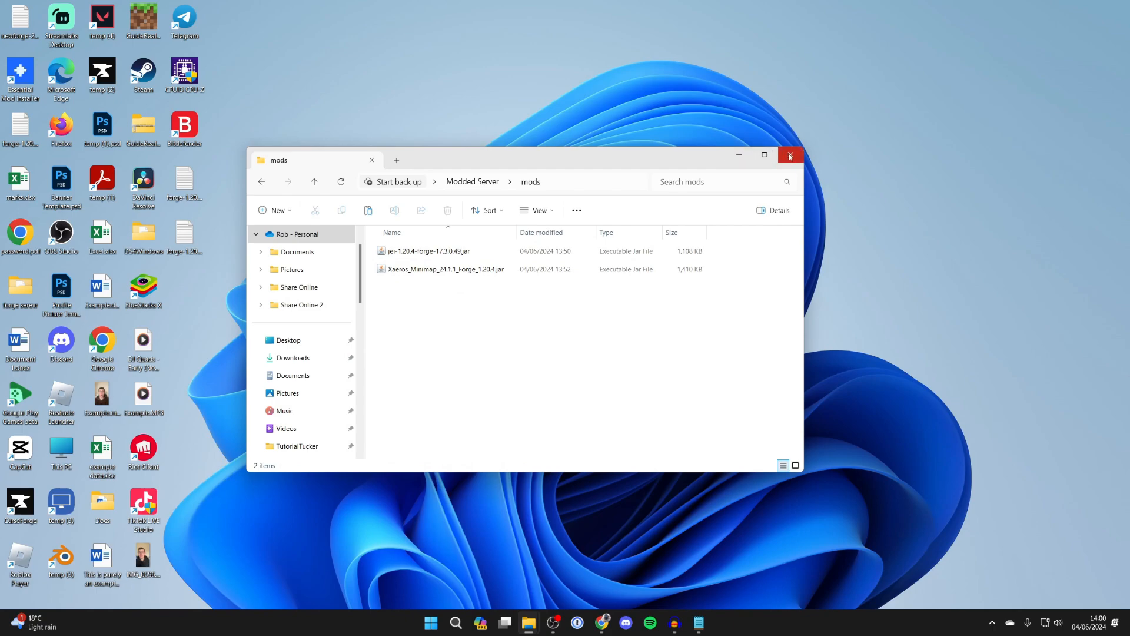
{"action": "left_click", "coordinate": [790, 155]}
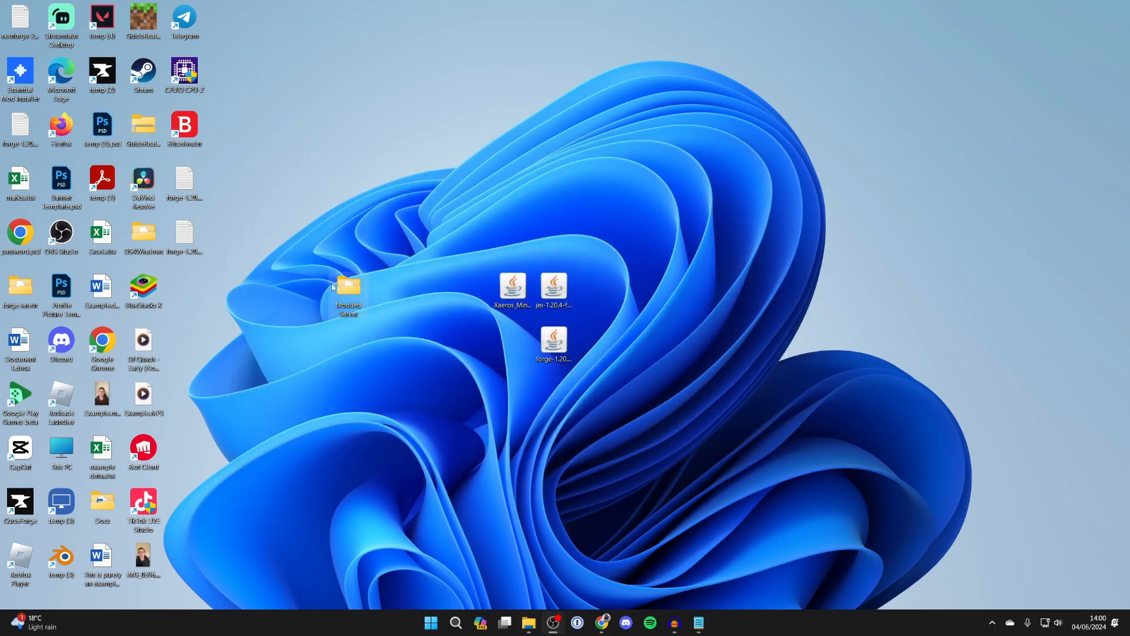
Open the Modded Server desktop folder and run its start script
{"action": "double_click", "coordinate": [347, 285]}
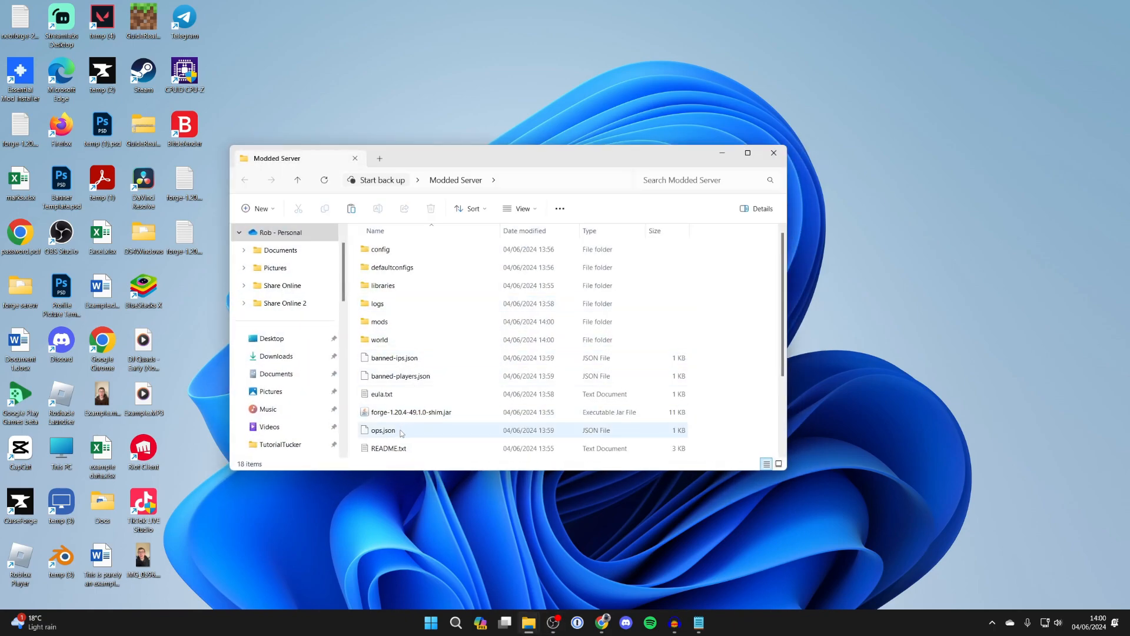
{"action": "double_click", "coordinate": [381, 412]}
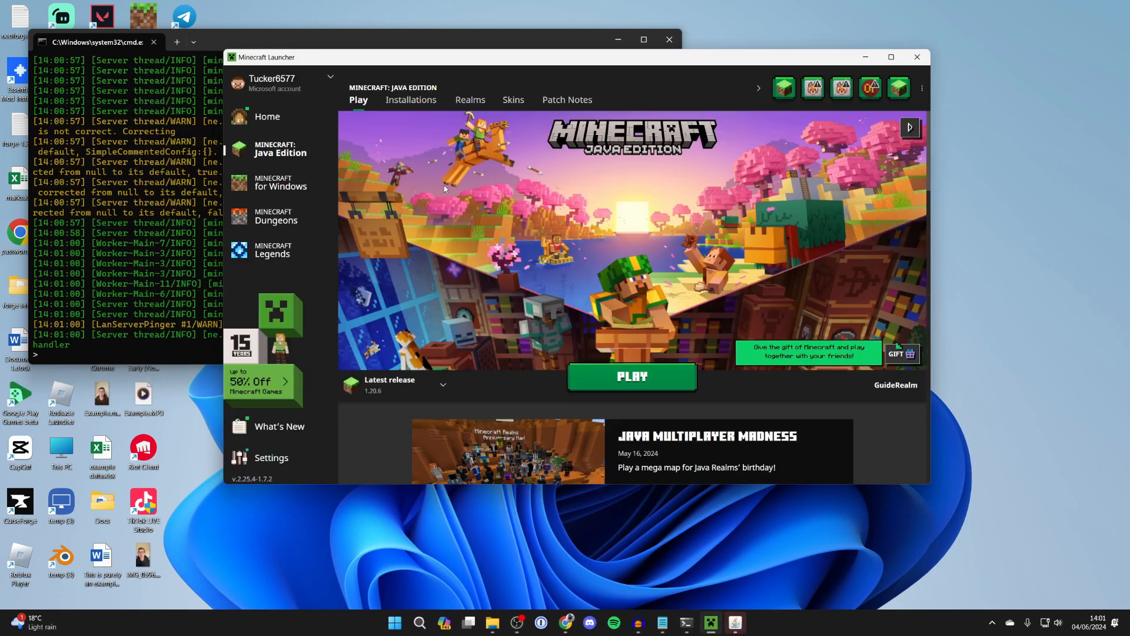
Open the forge installation's game folder, manage its client mods folder, then close Explorer
{"action": "left_click", "coordinate": [410, 99]}
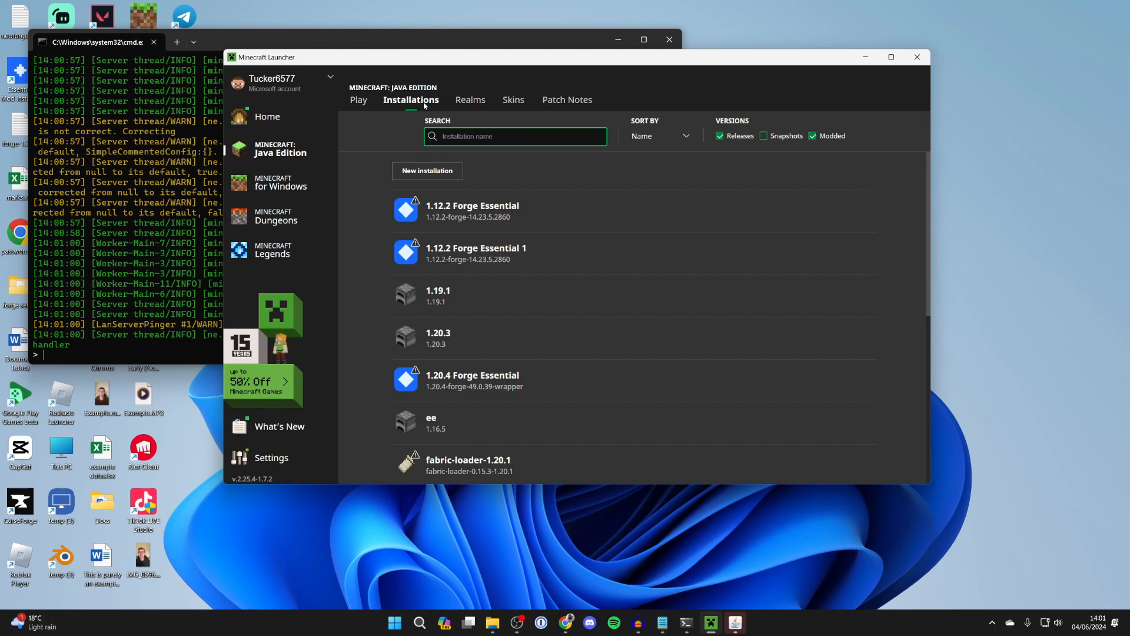
{"action": "scroll", "scroll_direction": "down", "scroll_amount": 3}
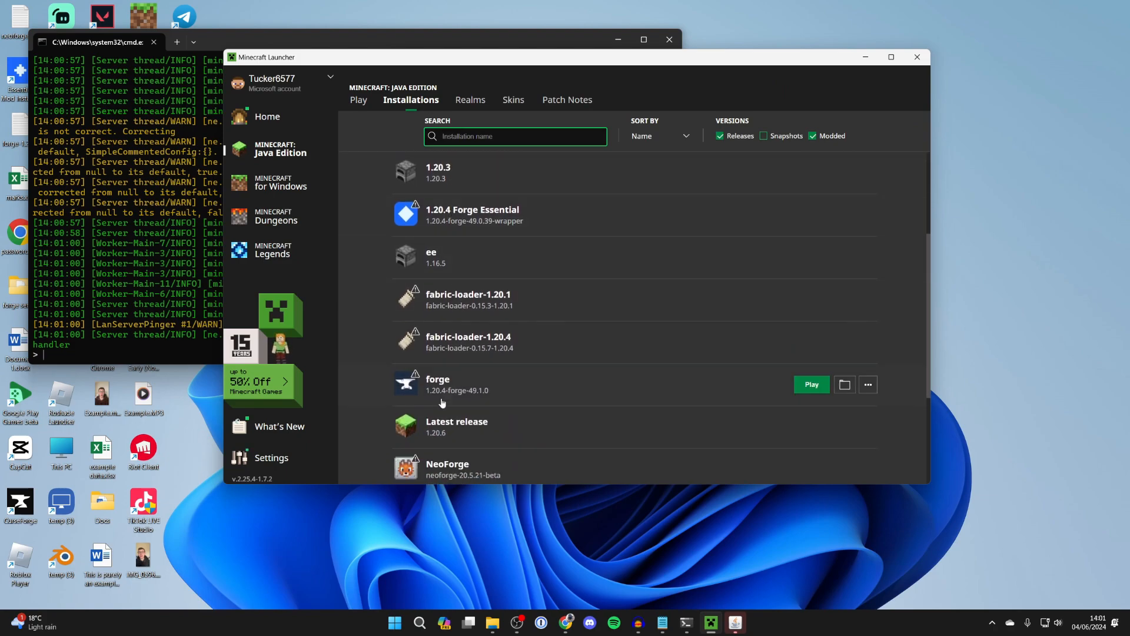
{"action": "mouse_move", "coordinate": [664, 375]}
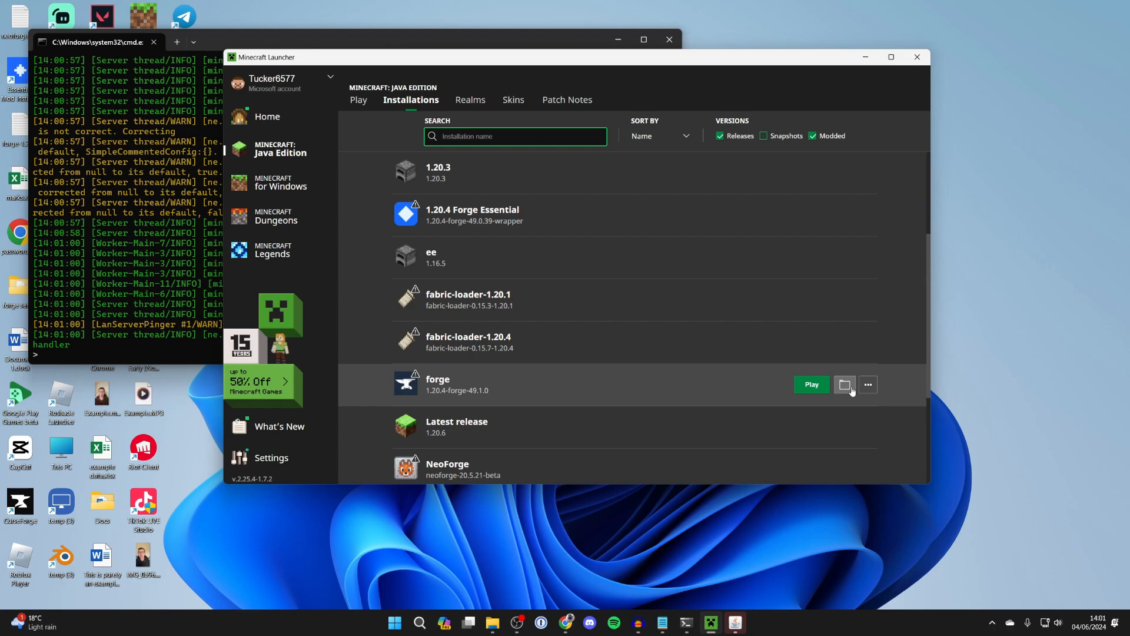
{"action": "left_click", "coordinate": [844, 384]}
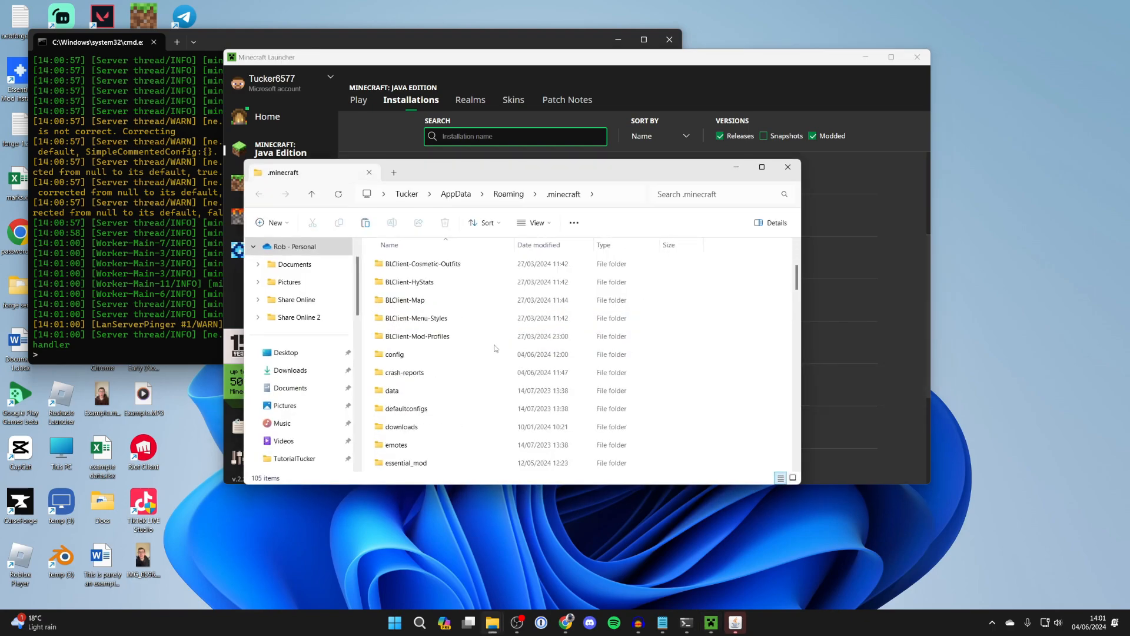
{"action": "scroll", "scroll_direction": "down", "scroll_amount": 3}
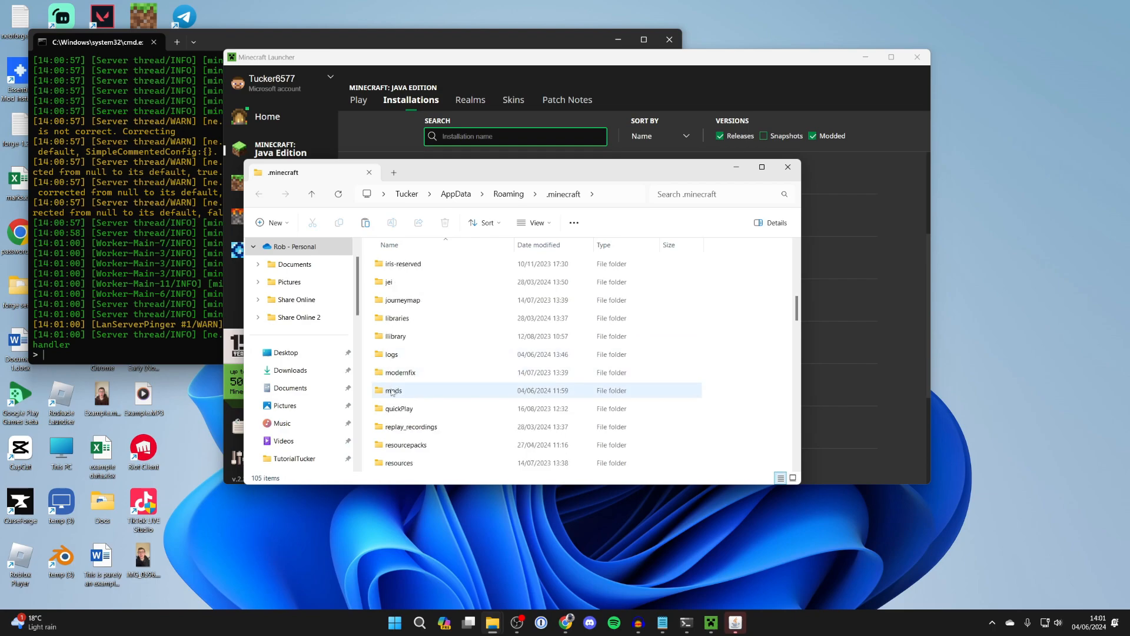
{"action": "double_click", "coordinate": [392, 389]}
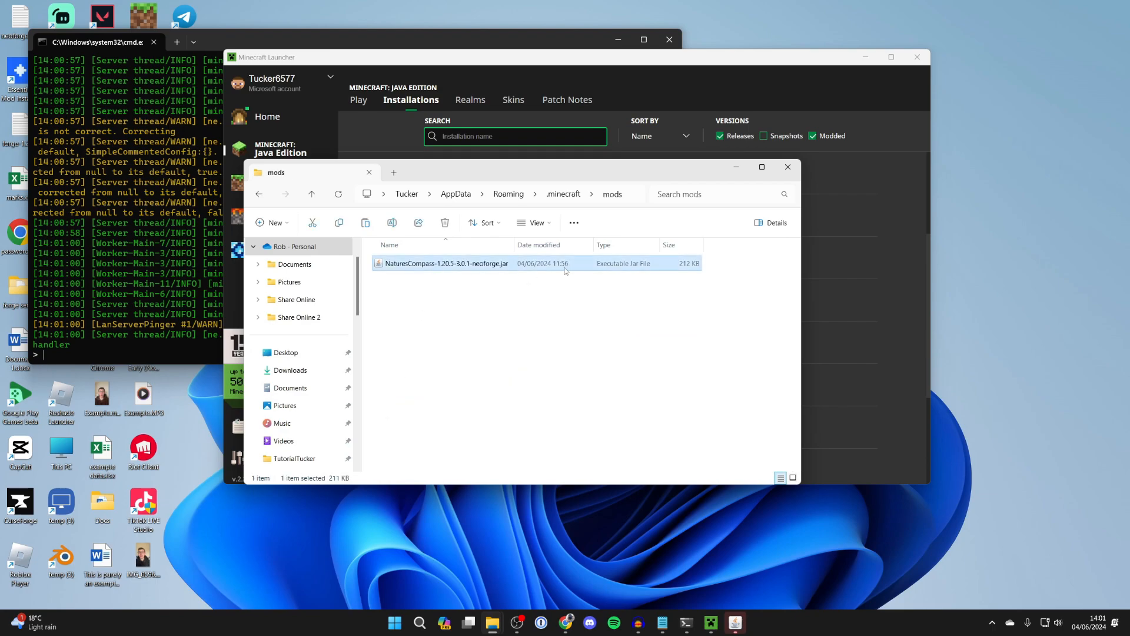
{"action": "mouse_move", "coordinate": [512, 269]}
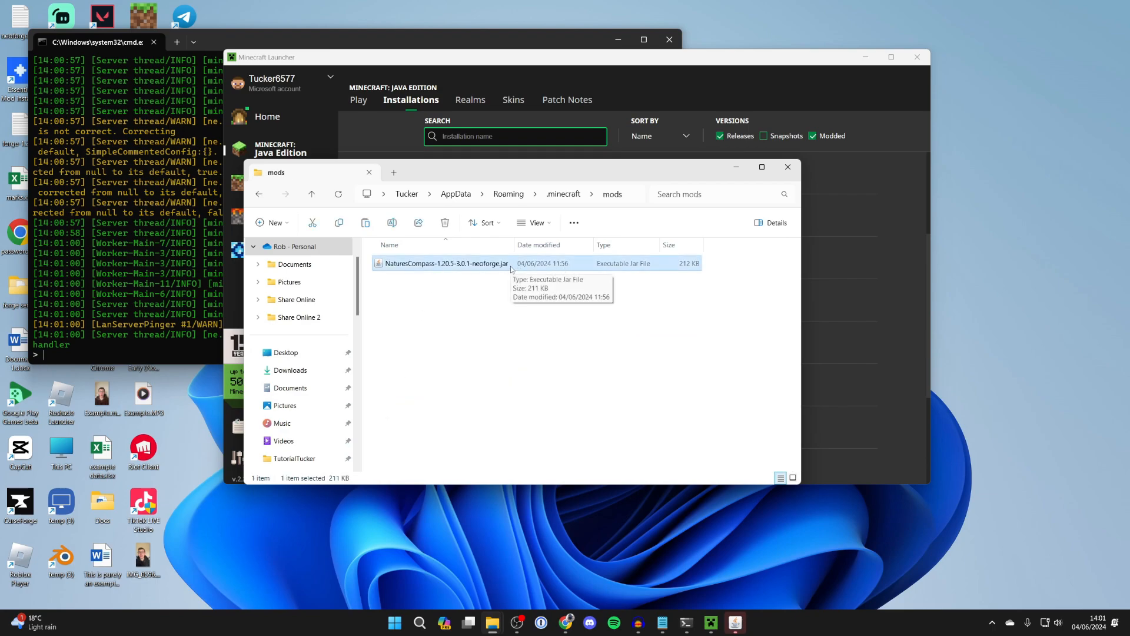
{"action": "left_click", "coordinate": [445, 222]}
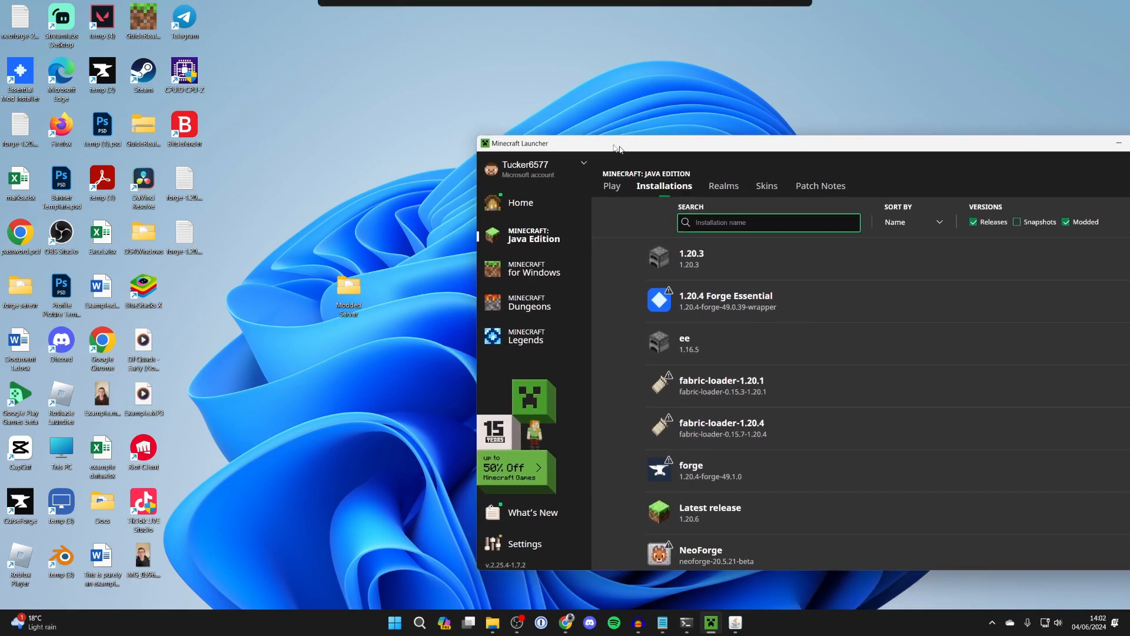
Select the forge installation on the Play page and launch it past the modification warning
{"action": "left_click", "coordinate": [611, 186]}
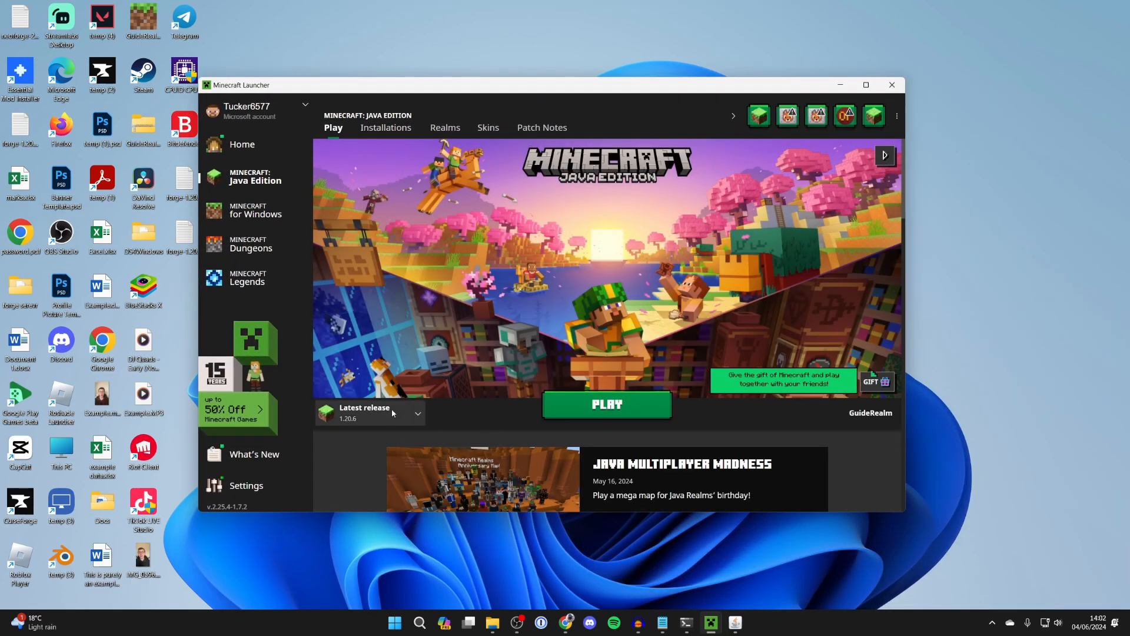
{"action": "left_click", "coordinate": [417, 412]}
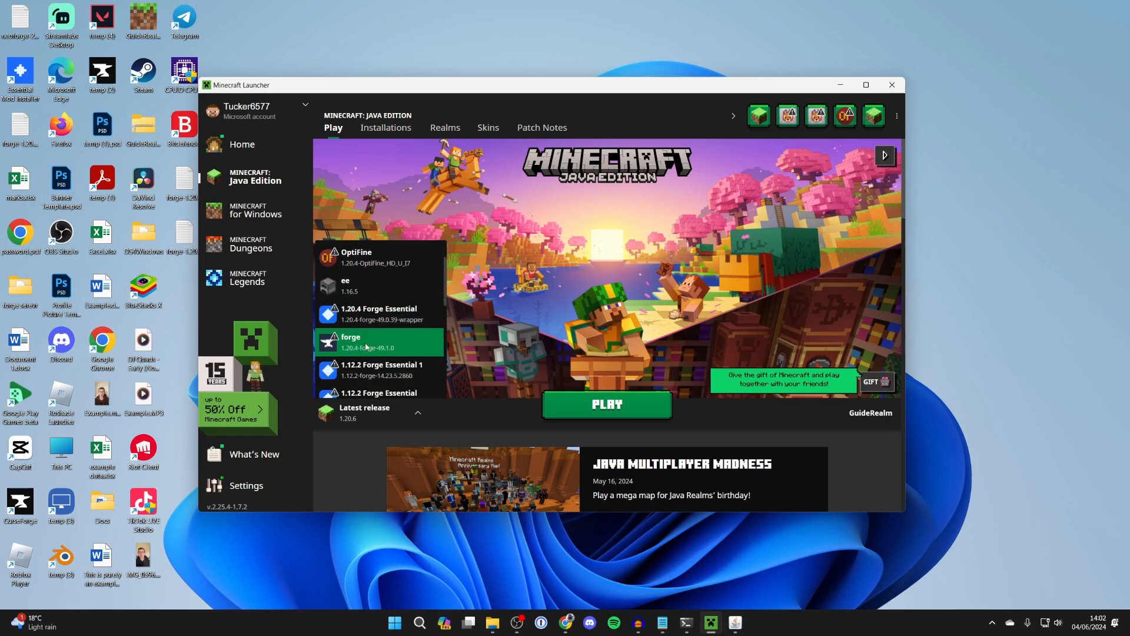
{"action": "left_click", "coordinate": [606, 403]}
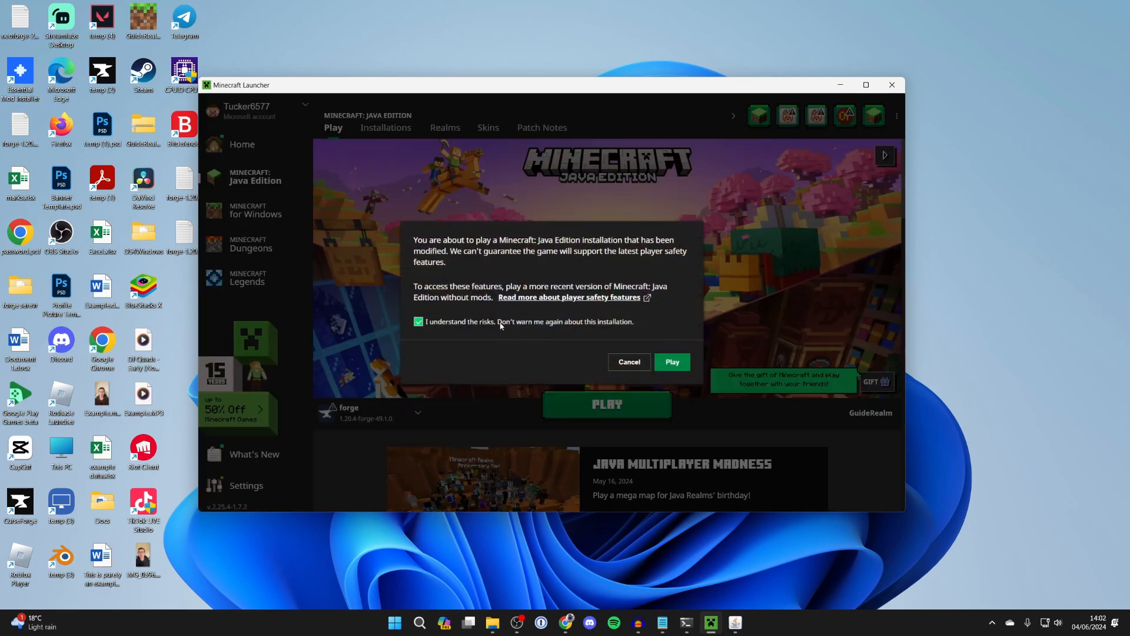
{"action": "left_click", "coordinate": [671, 360]}
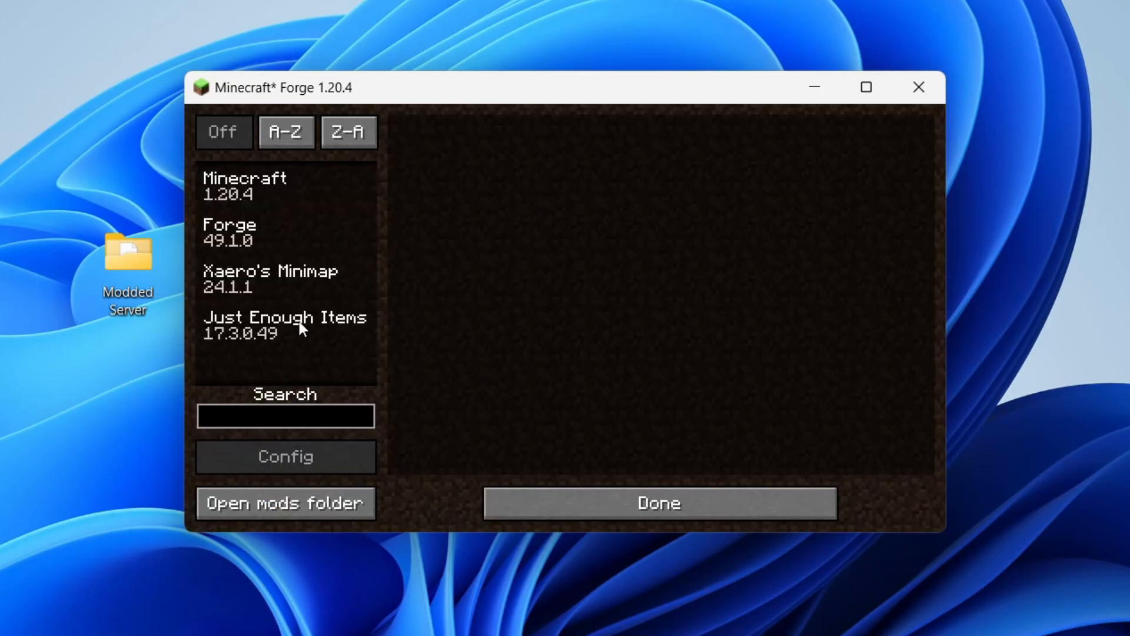
Close the Mods list to return to the title screen
{"action": "left_click", "coordinate": [657, 502]}
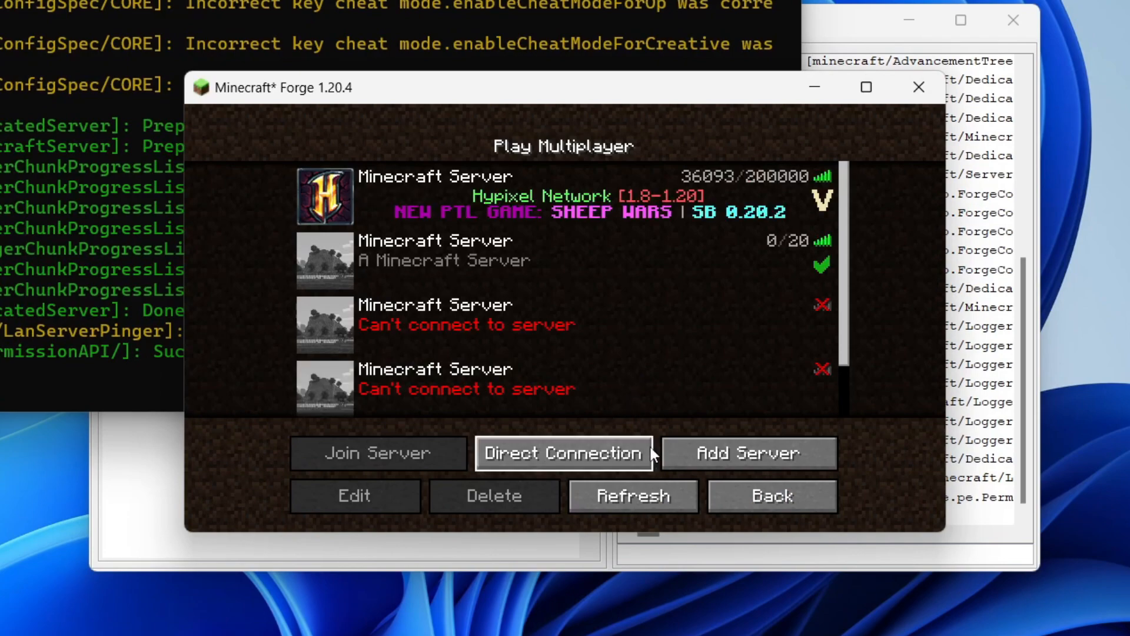
Add a server entry with address 'localhost', save it, and join it
{"action": "left_click", "coordinate": [354, 495]}
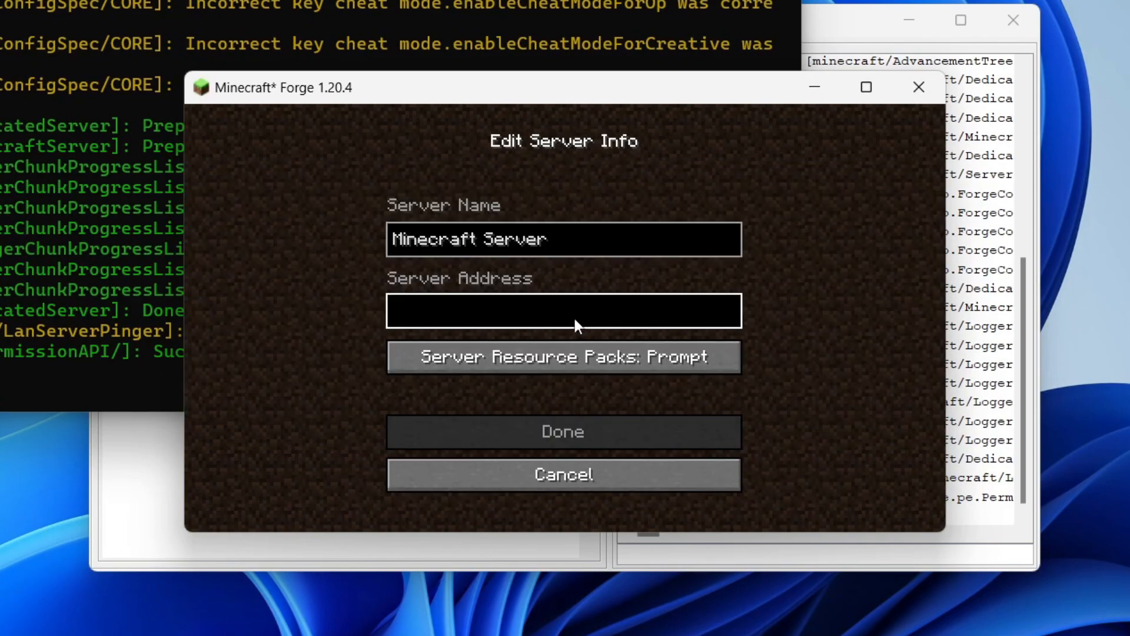
{"action": "type", "text": "localhost"}
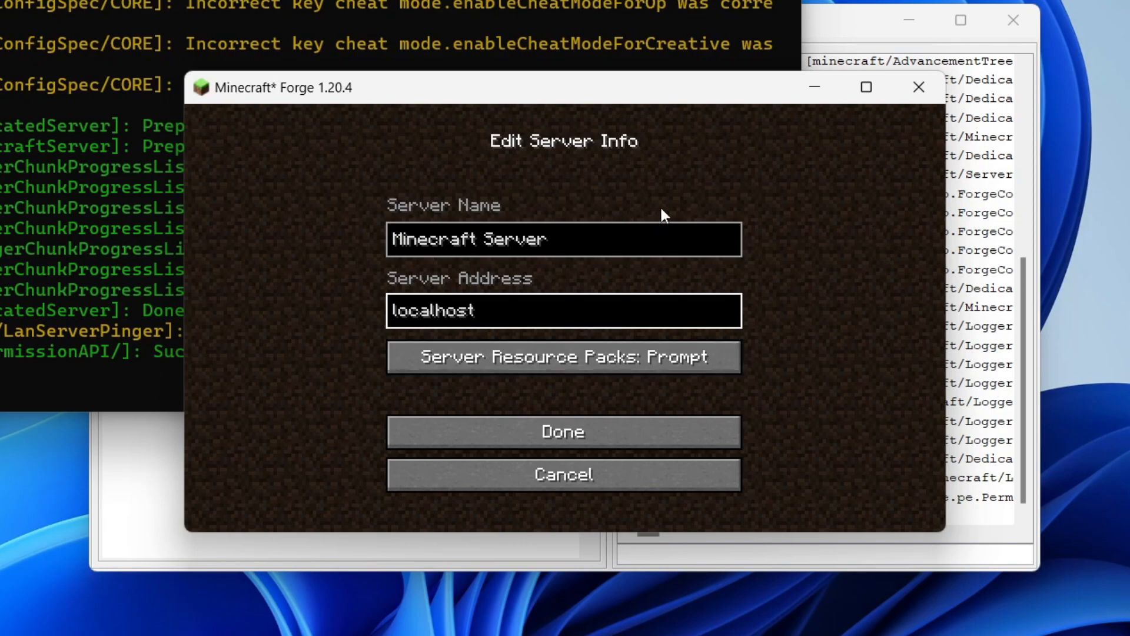
{"action": "mouse_move", "coordinate": [519, 283]}
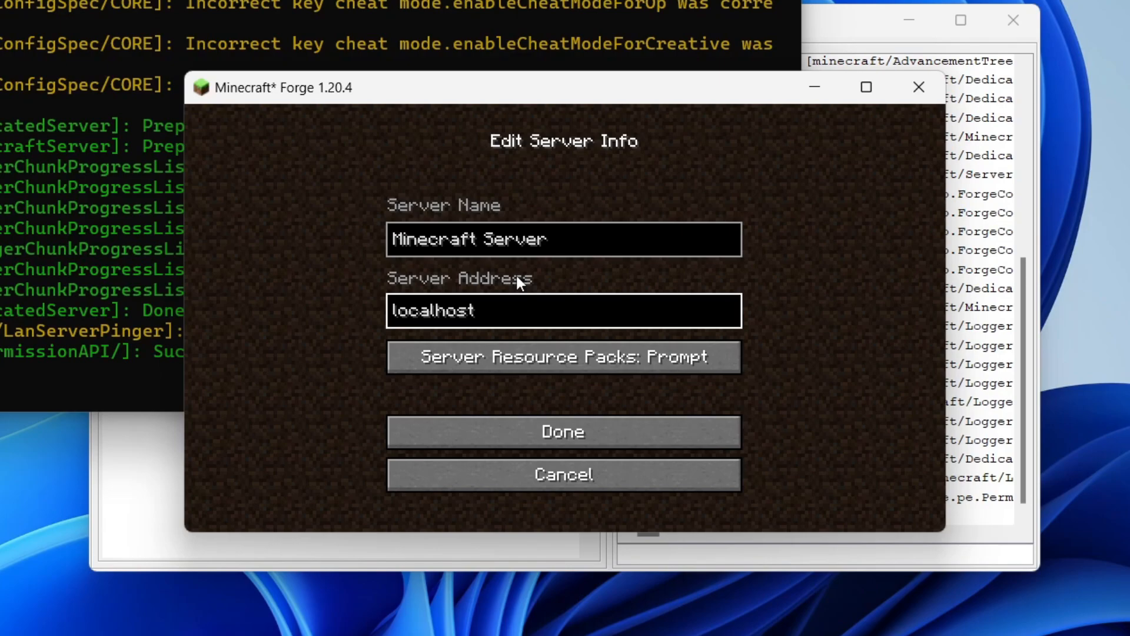
{"action": "mouse_move", "coordinate": [617, 462]}
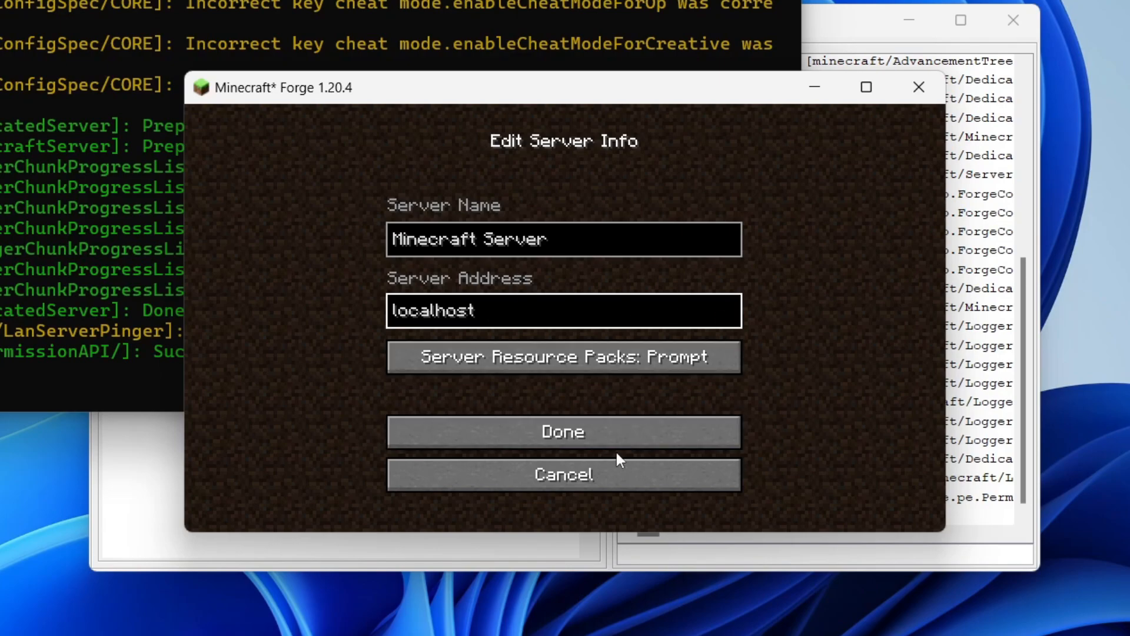
{"action": "left_click", "coordinate": [562, 430]}
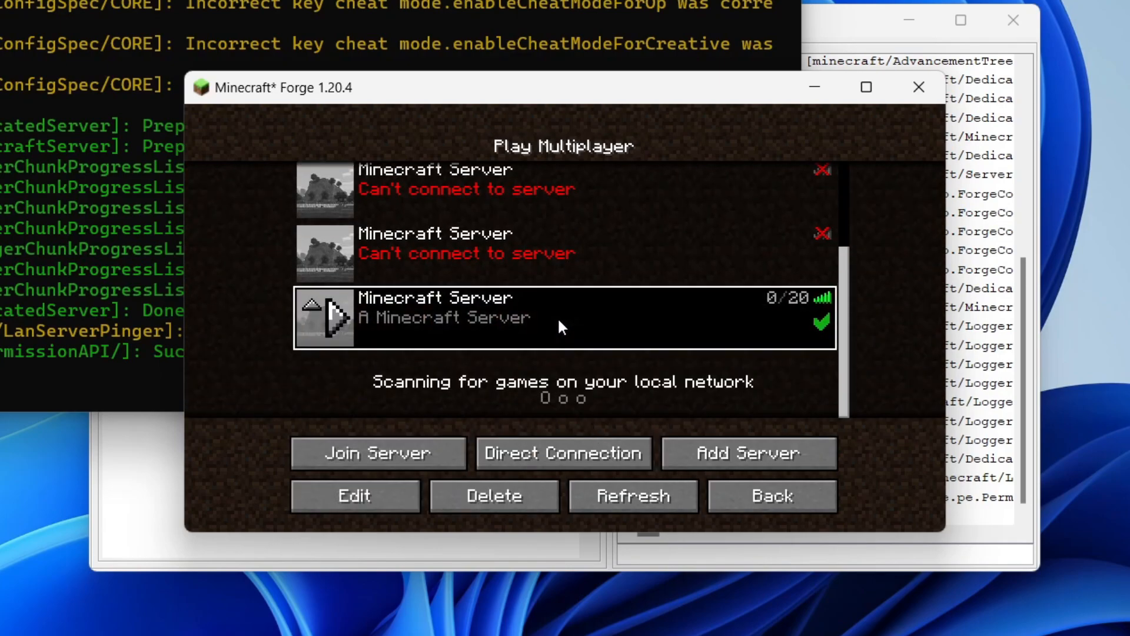
{"action": "left_click", "coordinate": [377, 454]}
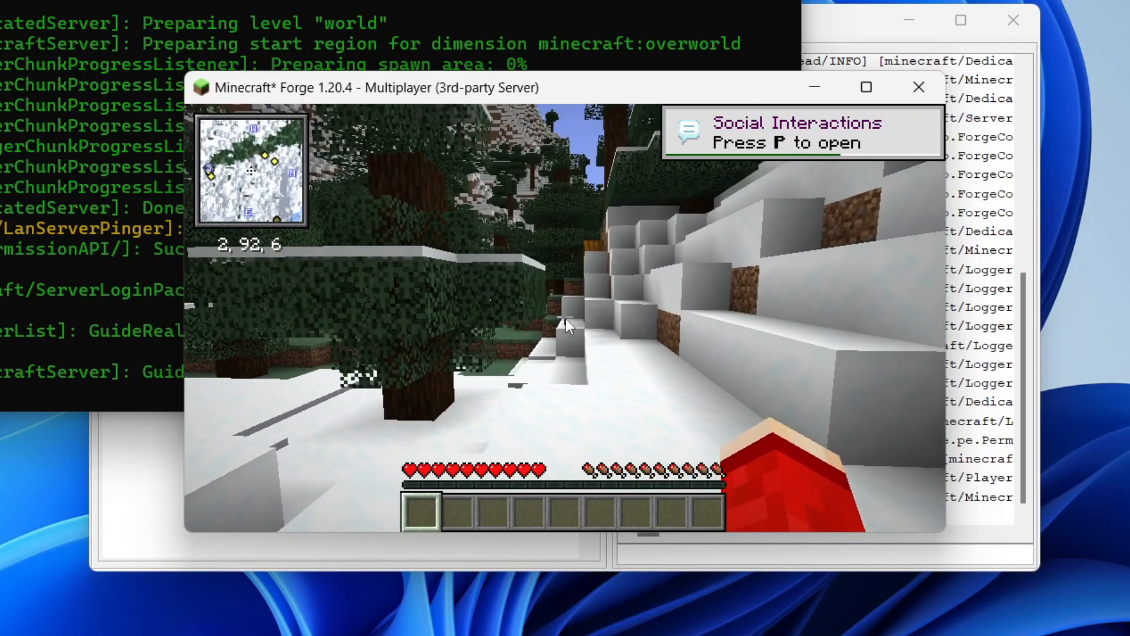
Open the inventory with E to show the Just Enough Items list
{"action": "key", "text": "e"}
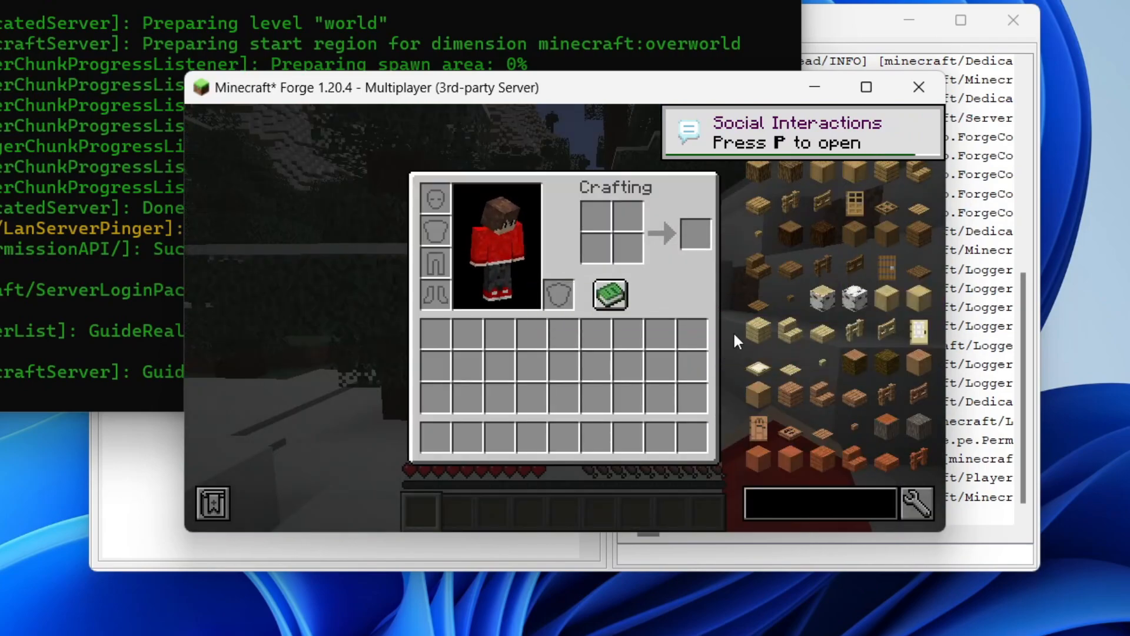